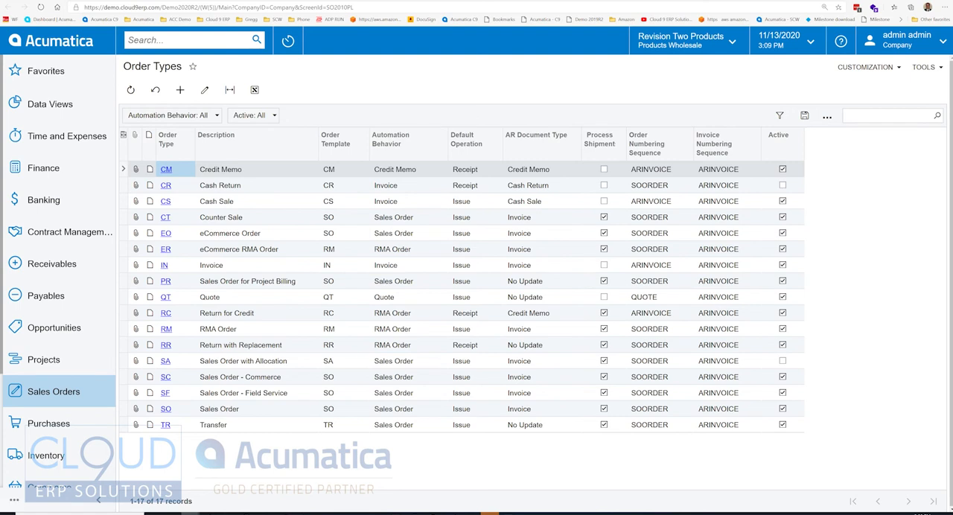
Inspect the Return for Credit and Quote order types, then head to Sales Orders entry
click(227, 312)
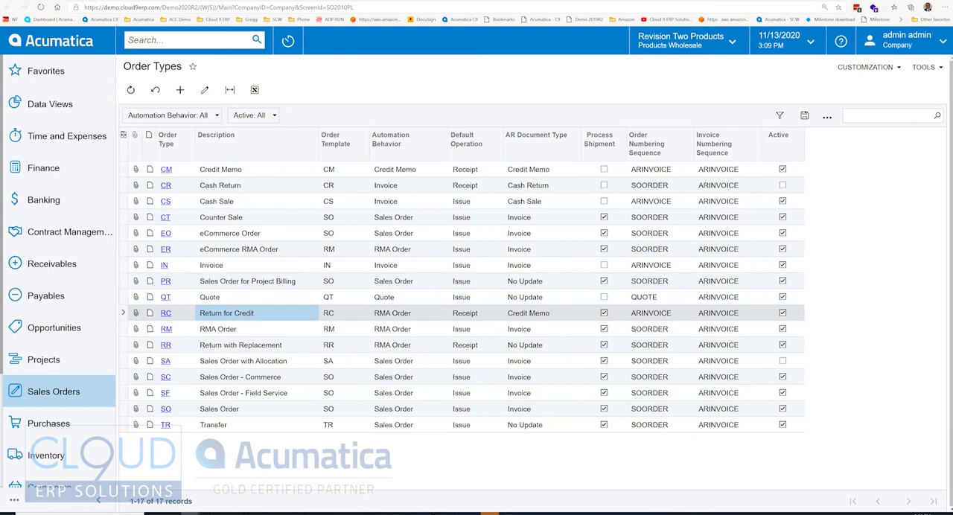
click(209, 298)
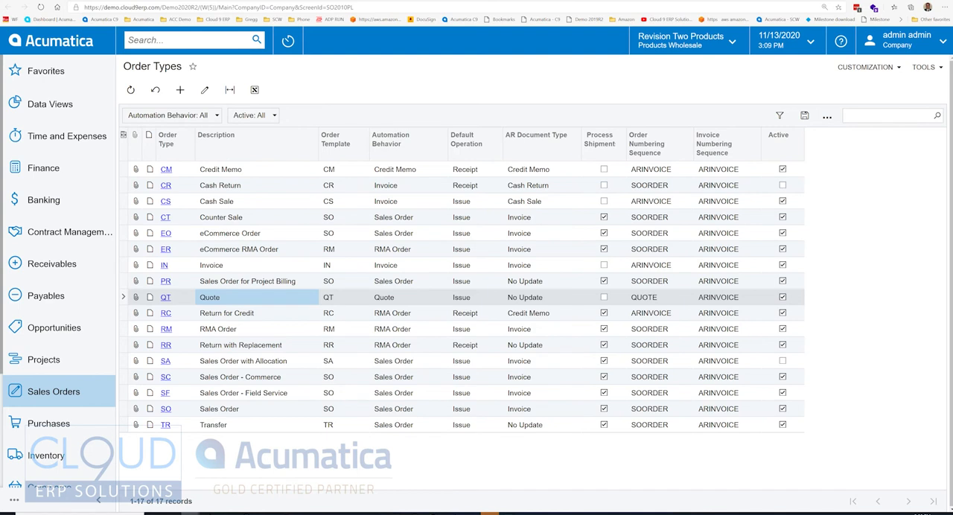
click(54, 390)
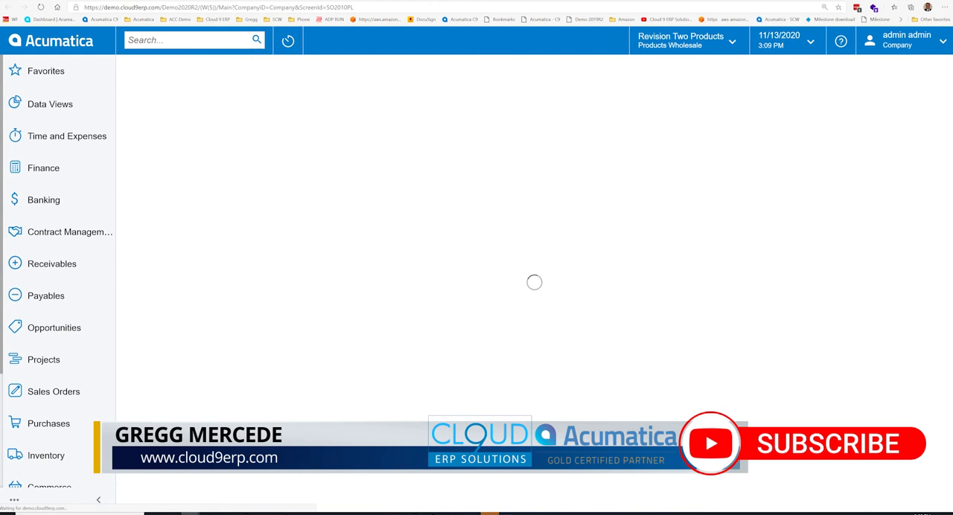
Start a new blank SO sales order and move into its Customer field
click(54, 390)
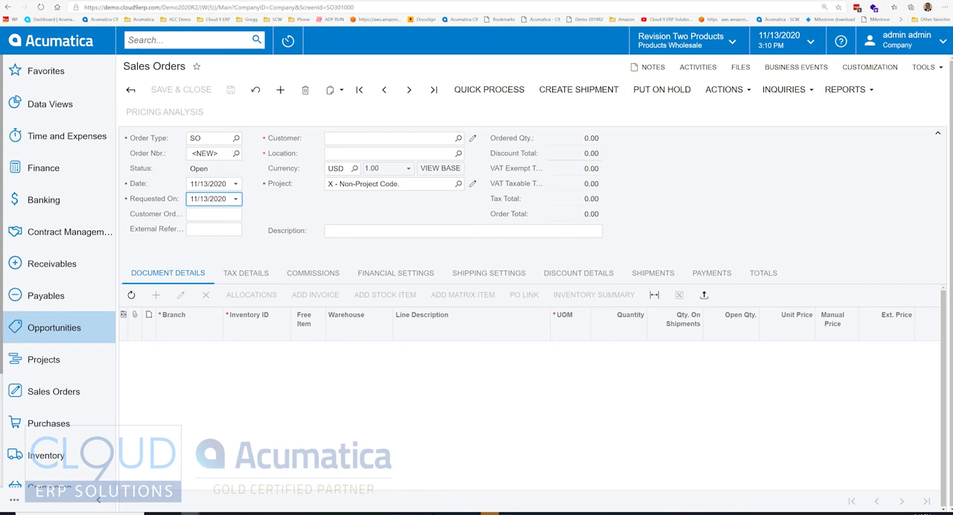
click(215, 214)
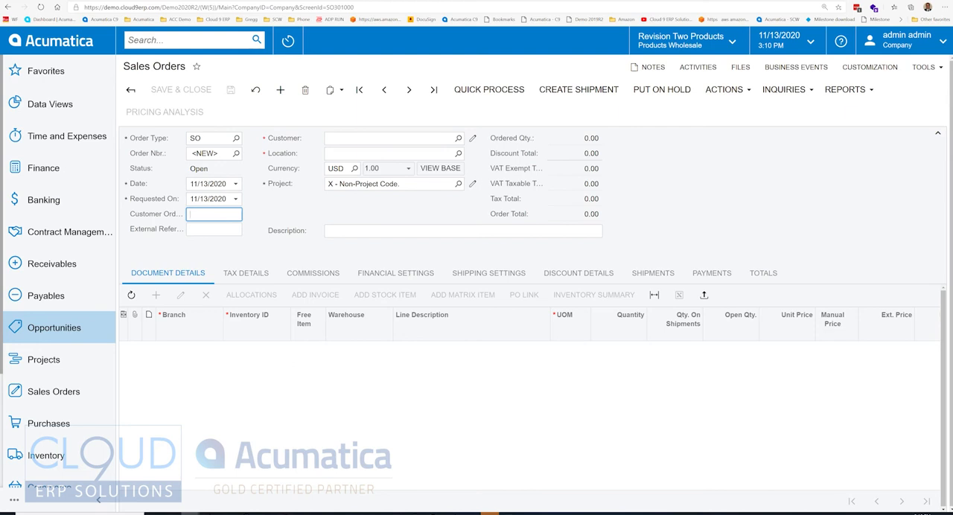
click(214, 230)
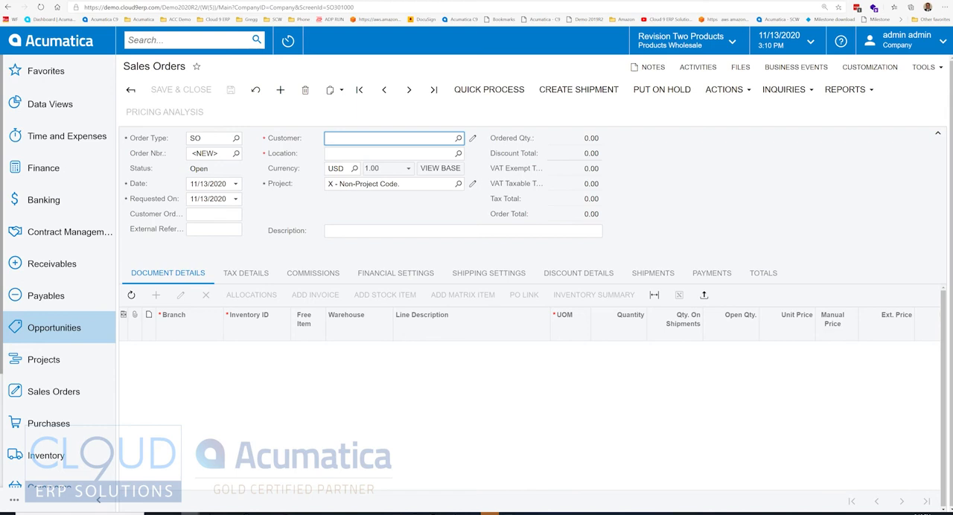
Choose ABARTENDE – USA Bartending School as customer, dismiss the notes message, reopen the customer lookup
text(bar)
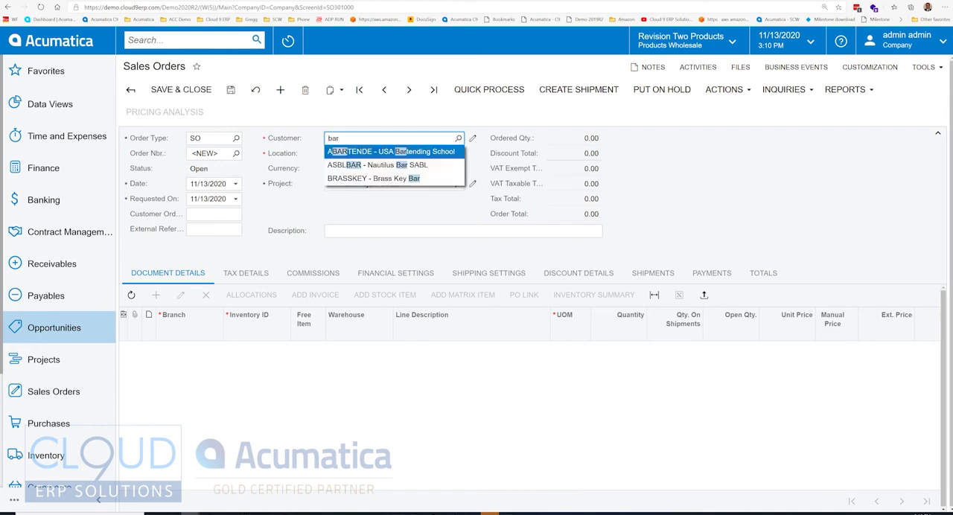
click(390, 151)
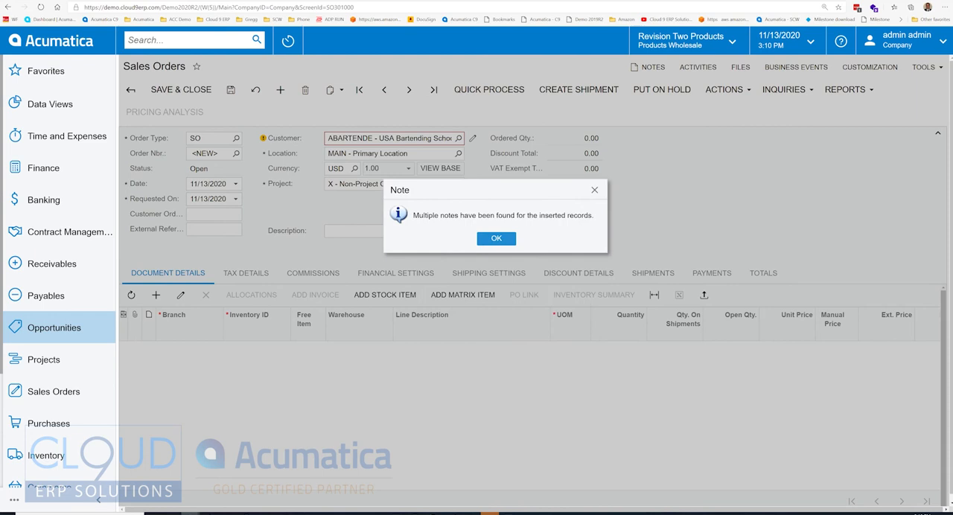
click(496, 238)
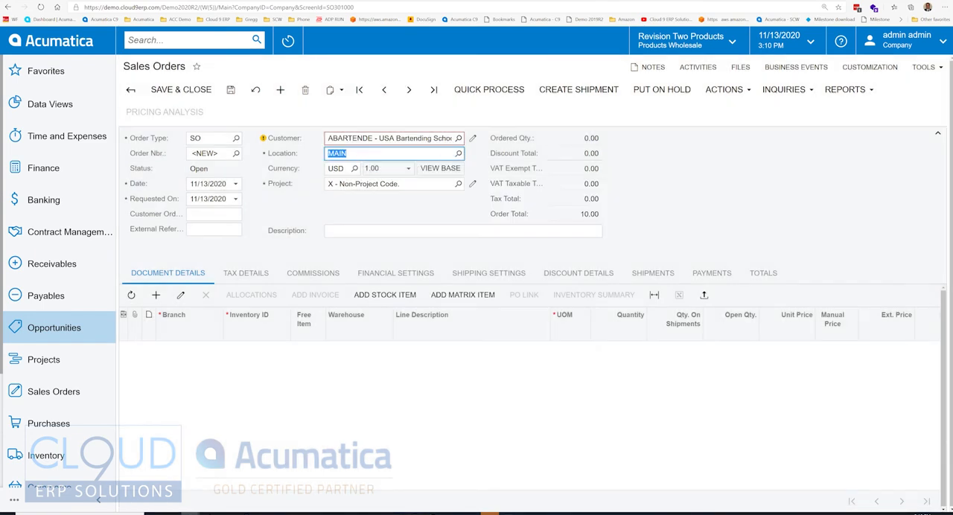
click(459, 137)
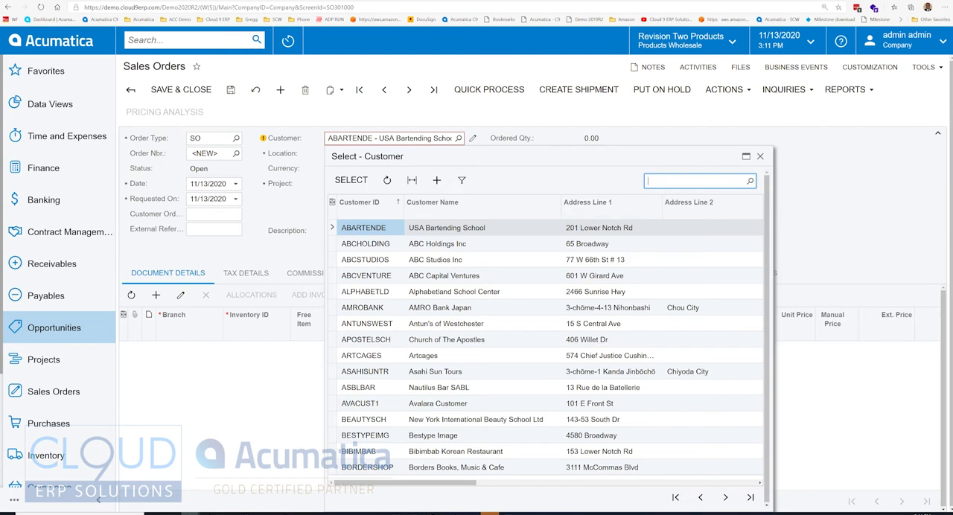
Search the customer lookup for 'japan', cancel the address column filter, and close the lookup
text(japan)
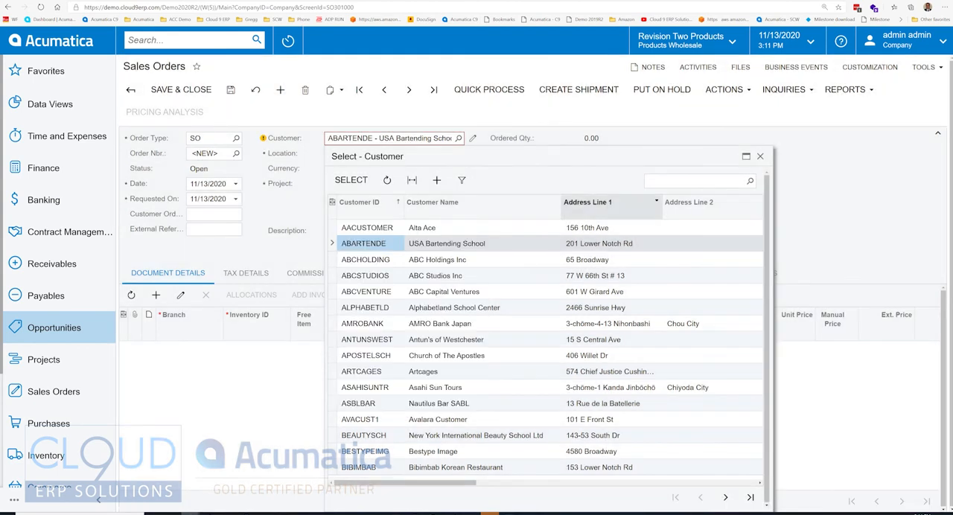
click(655, 203)
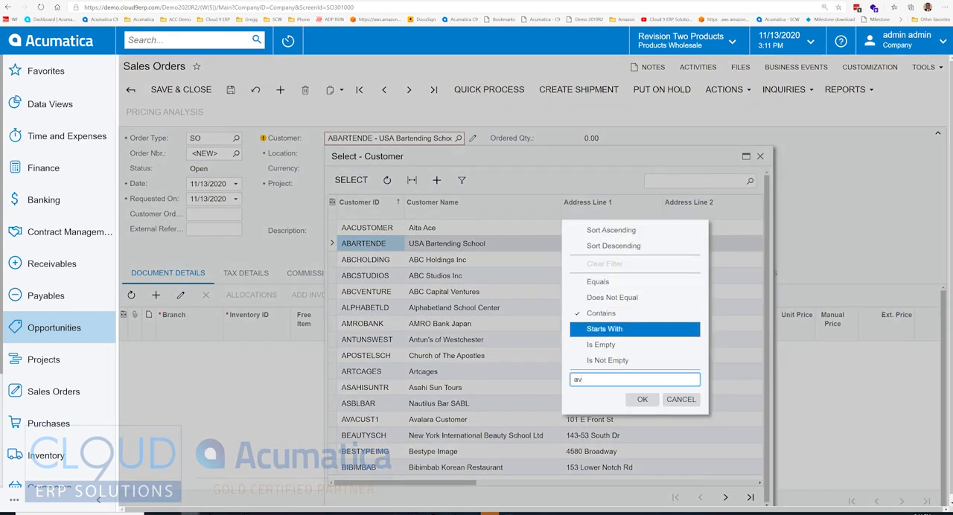
click(642, 399)
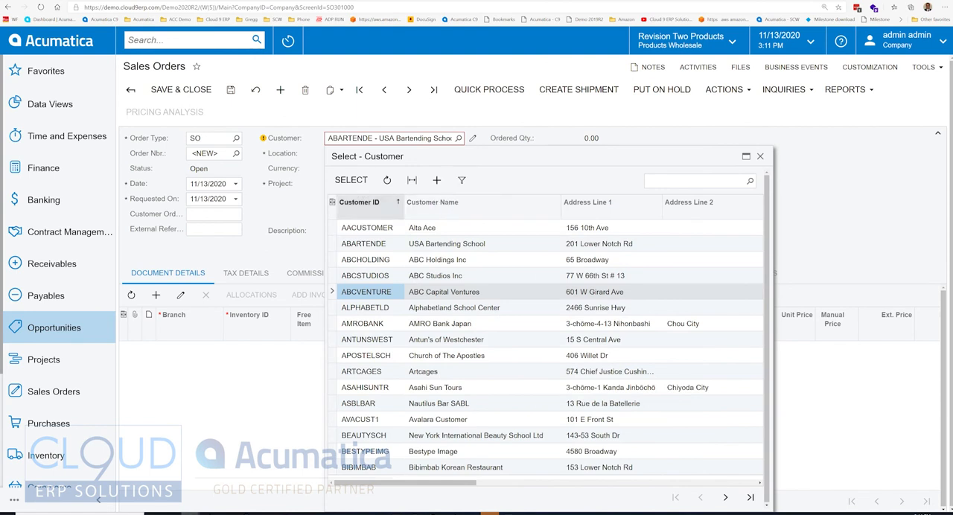
click(462, 180)
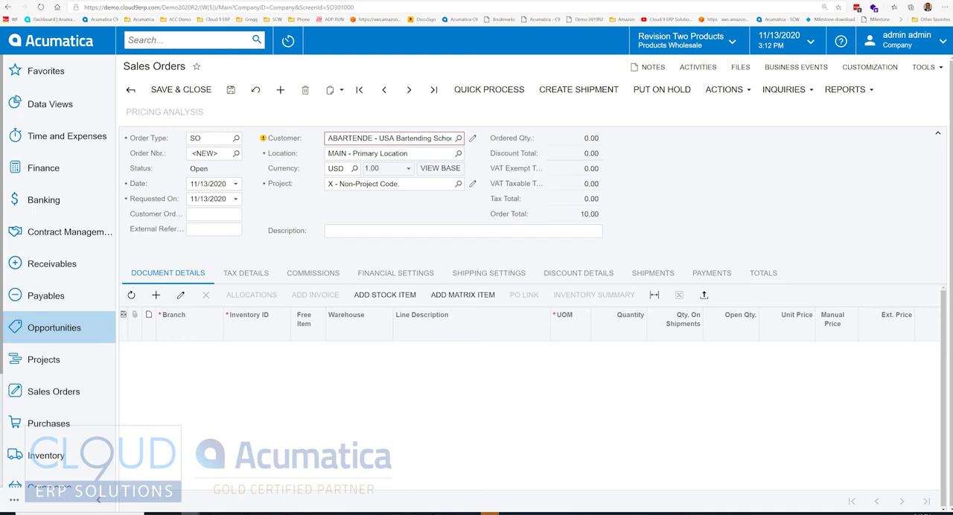
Enter 'Big Order' as the sales order description
click(458, 183)
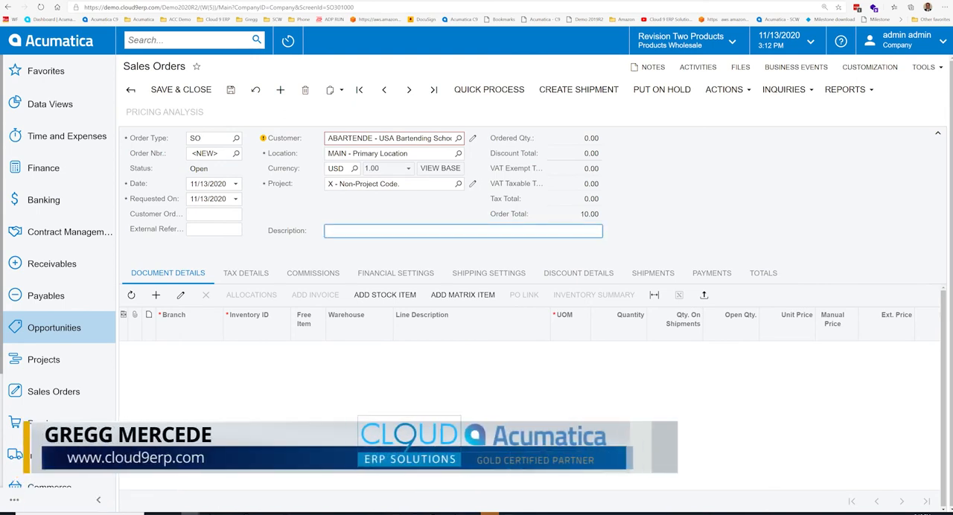
text(Big Orde)
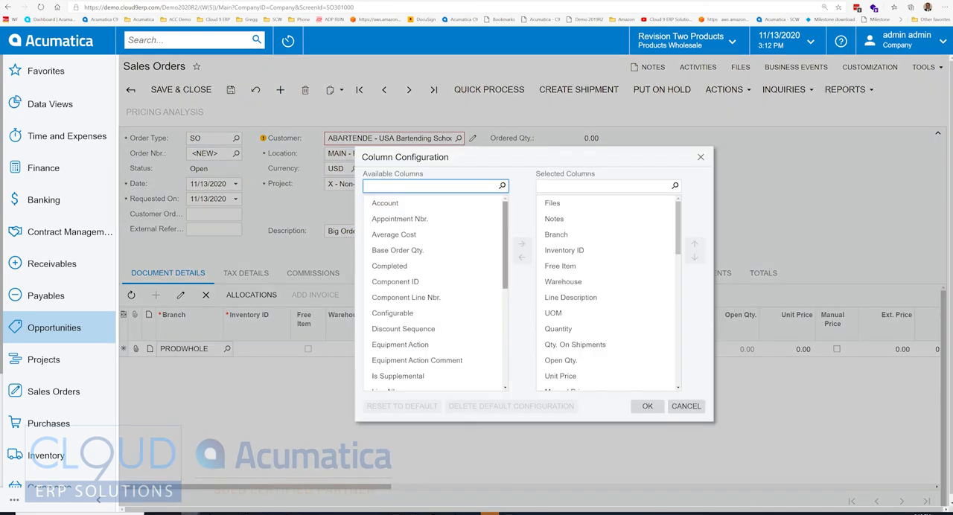
Select the Branch and Line Description columns, then close Column Configuration unchanged
click(555, 236)
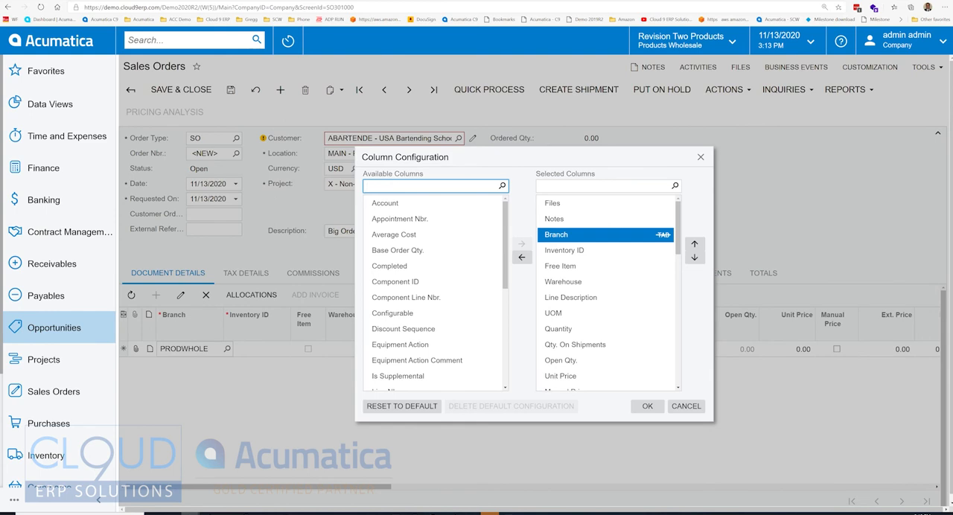
click(570, 298)
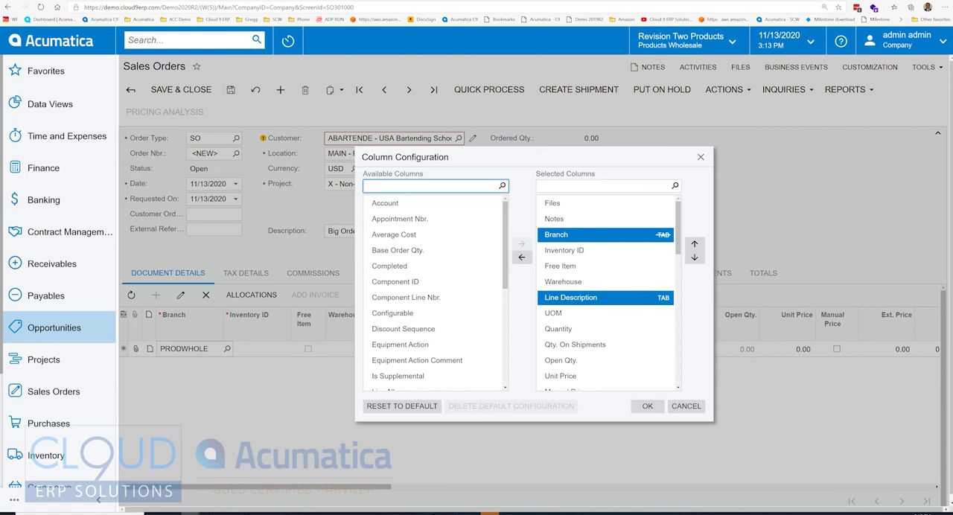
click(570, 298)
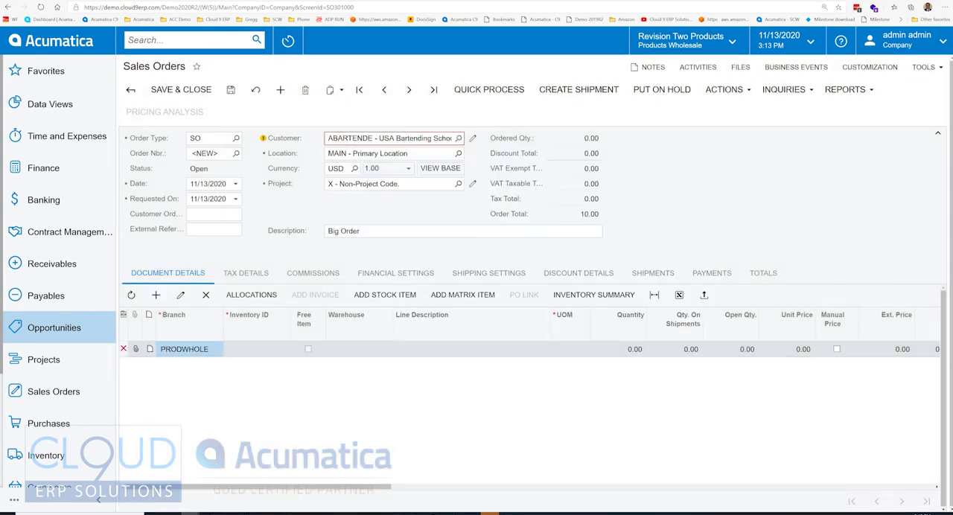
Add item AALEGO500 Lego 500 piece set, quantity 5, at a manual unit price of 65
click(253, 348)
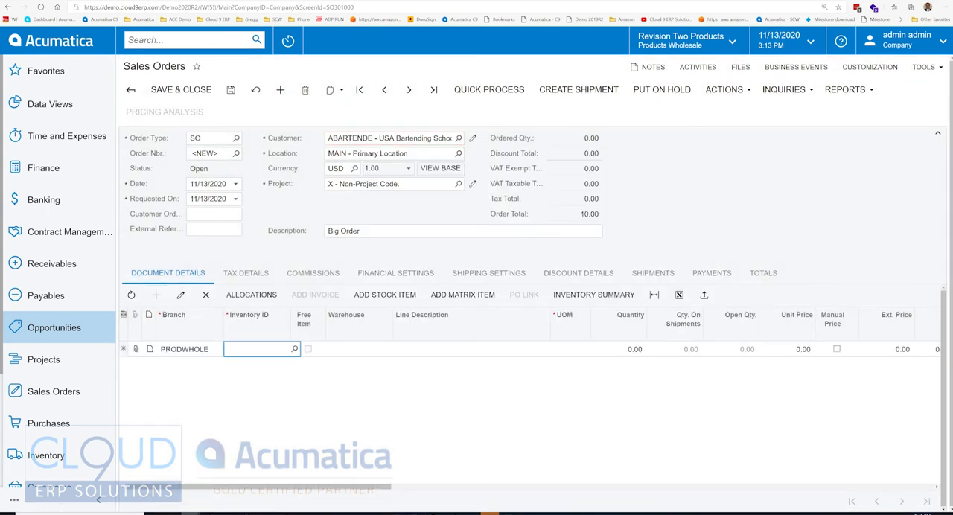
text(lego)
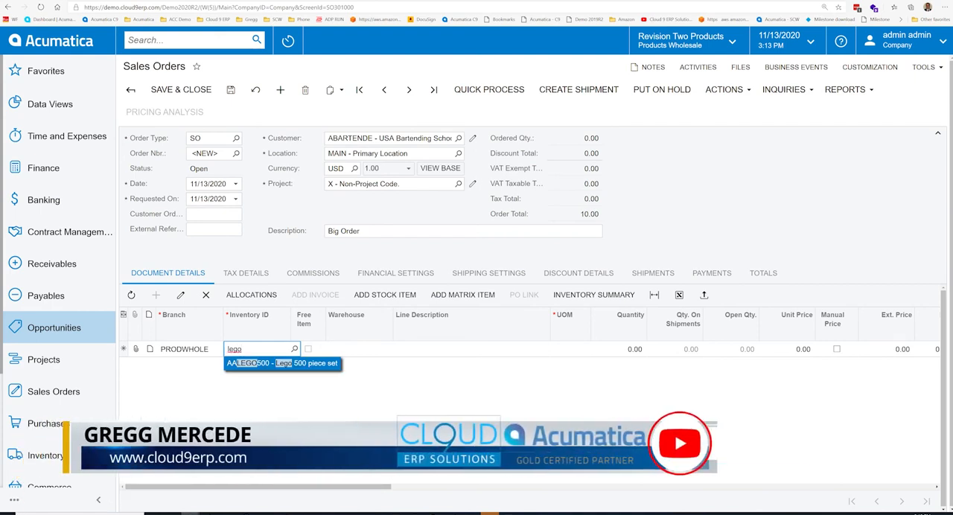
click(283, 364)
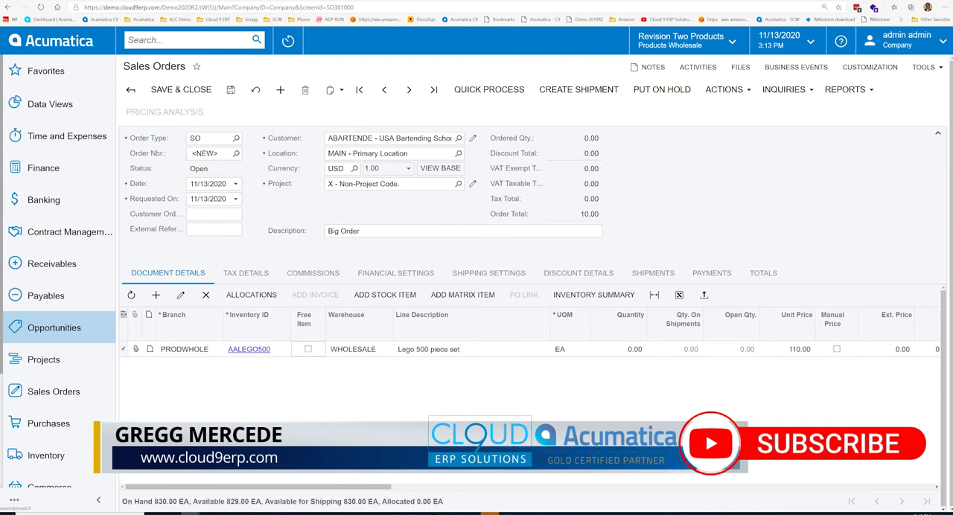
click(618, 349)
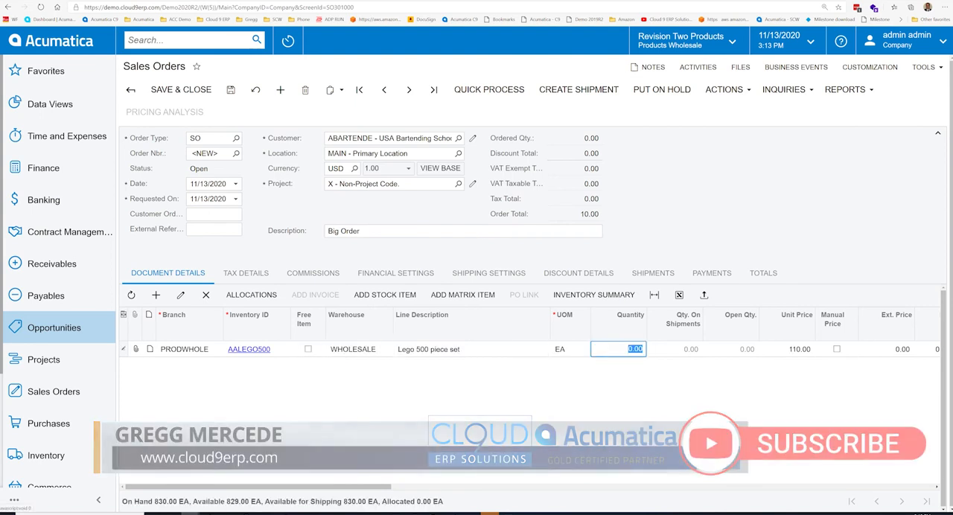
text(5)
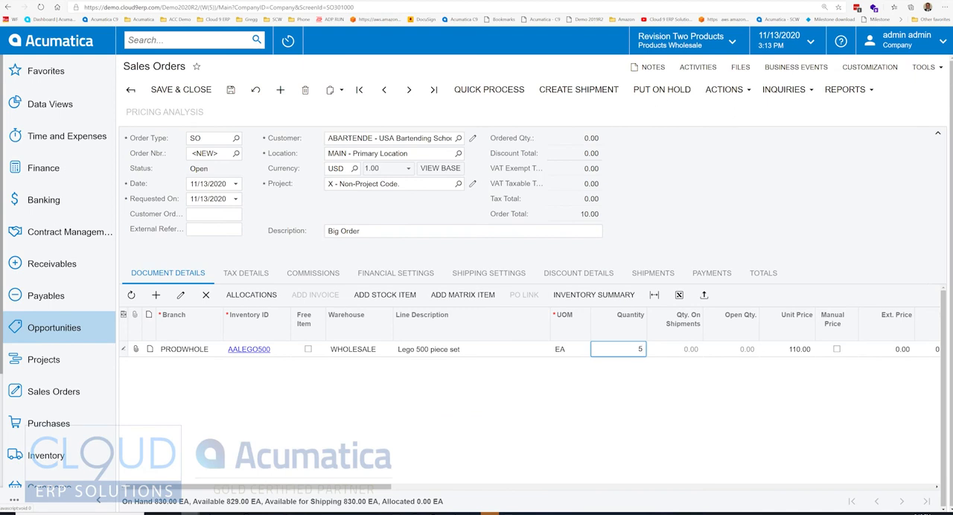
click(786, 348)
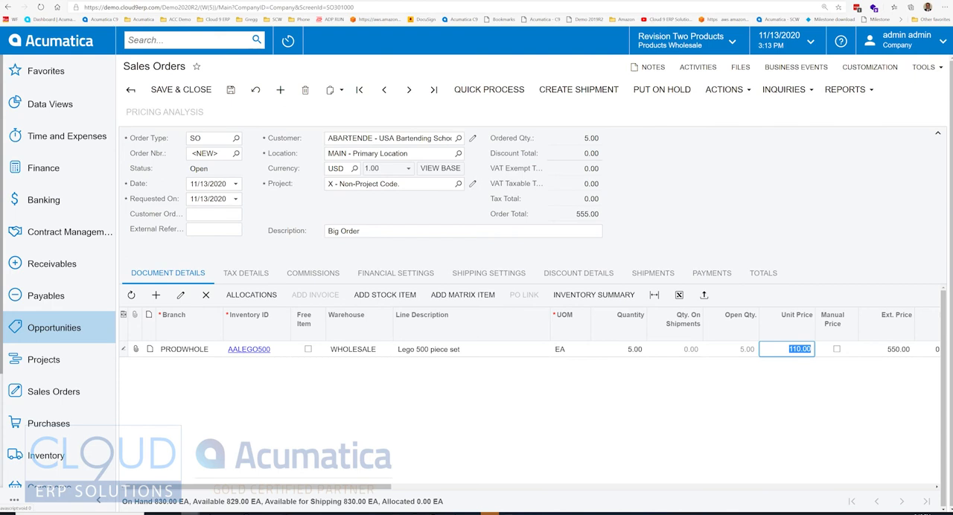
text(65)
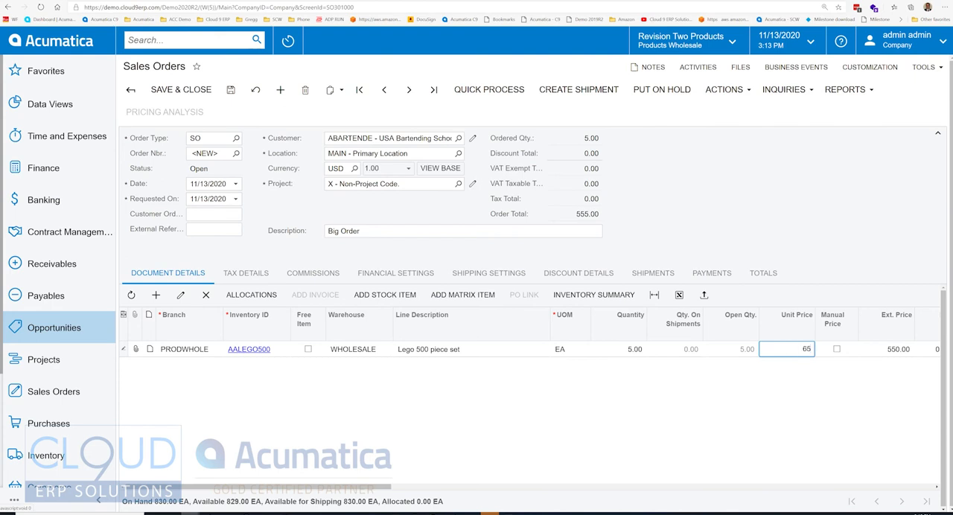
click(836, 348)
text(5)
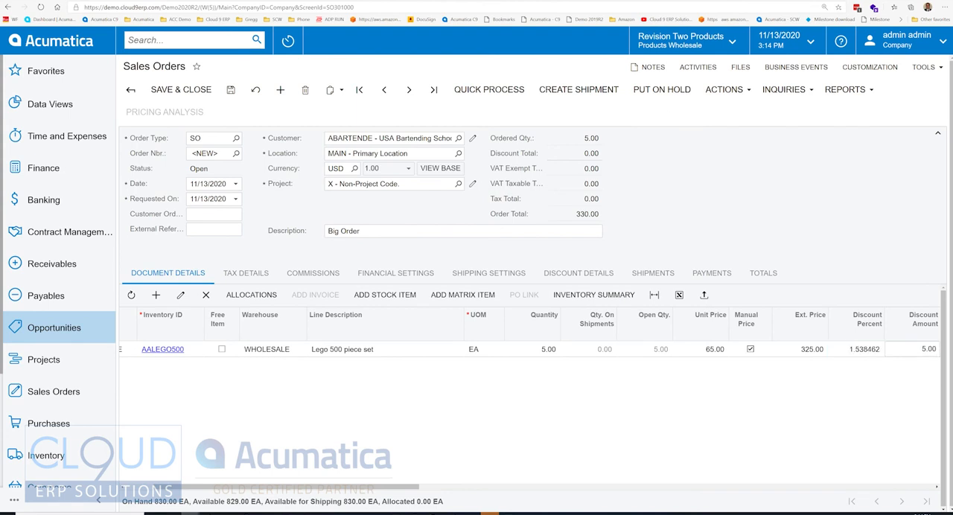
Apply a 10 percent discount to the Lego line and add a new order line
click(856, 348)
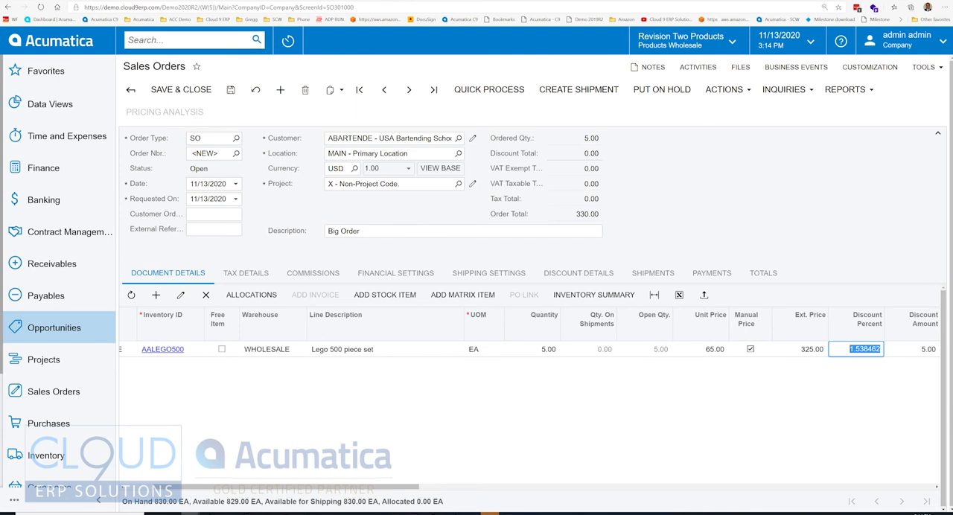
text(10)
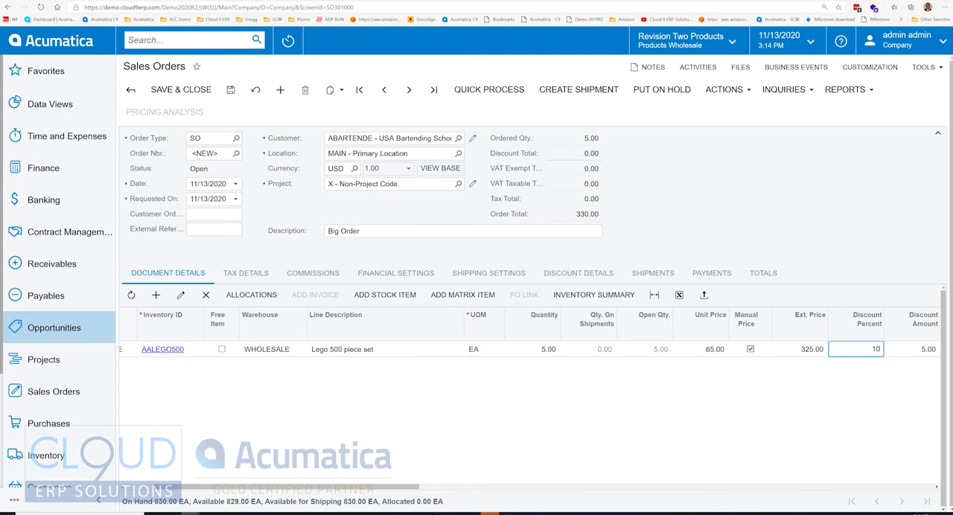
key(tab)
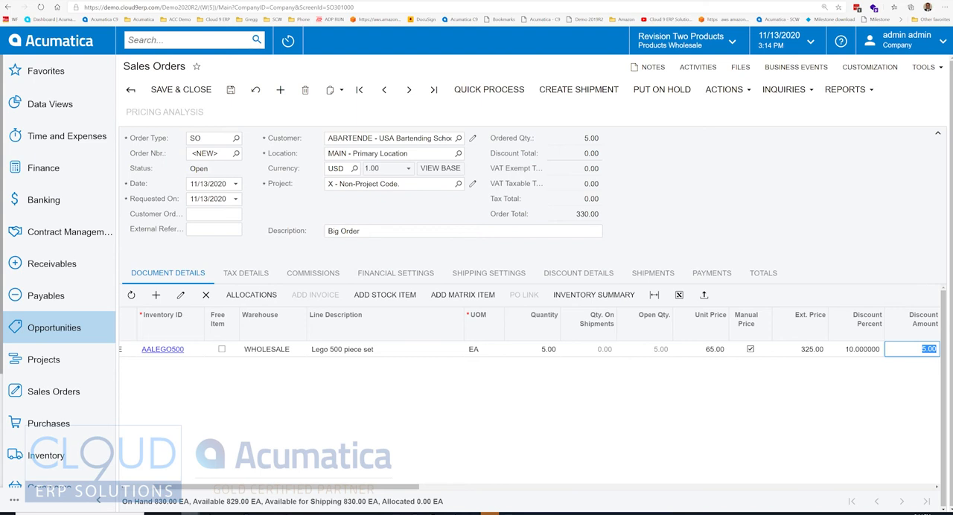
click(155, 295)
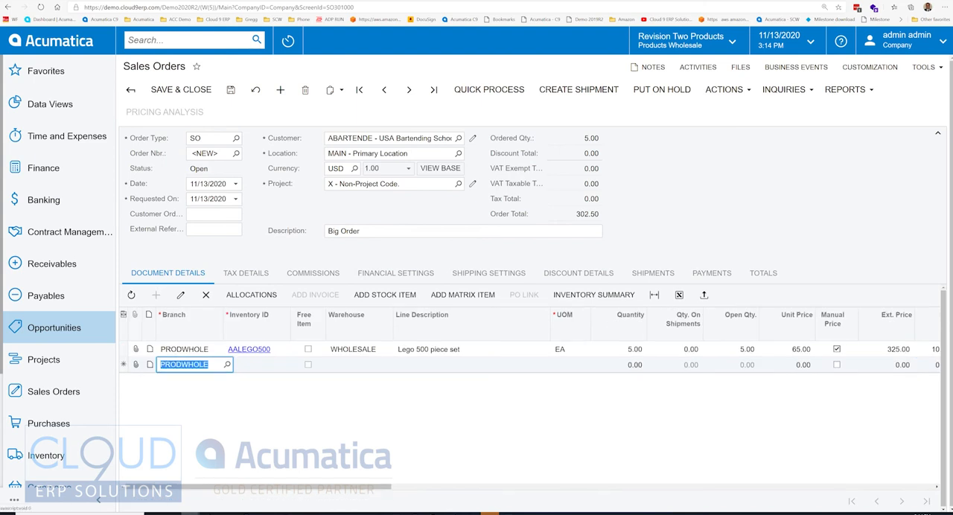
Add the CONAIRT1 Harvi air hockey table line, searched as 'hock', and bring up Inventory Lookup
click(261, 365)
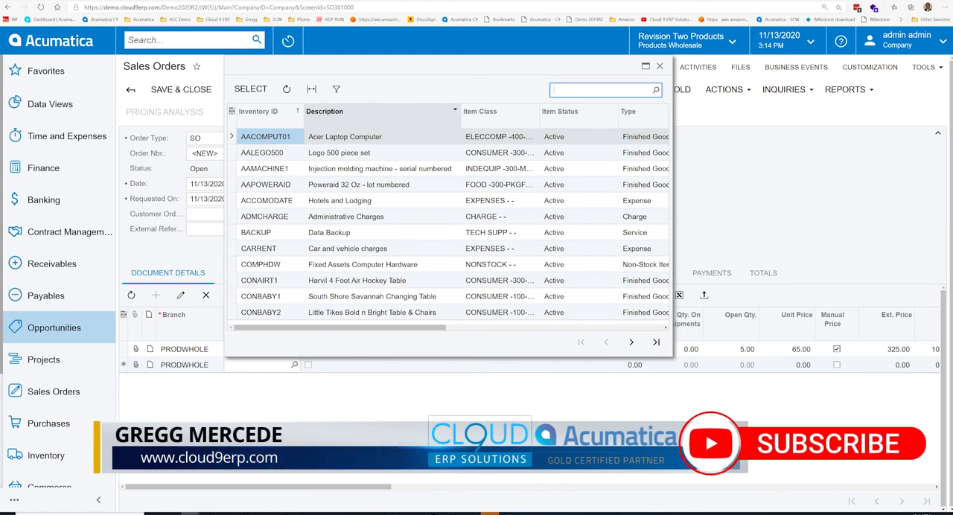
text(hock)
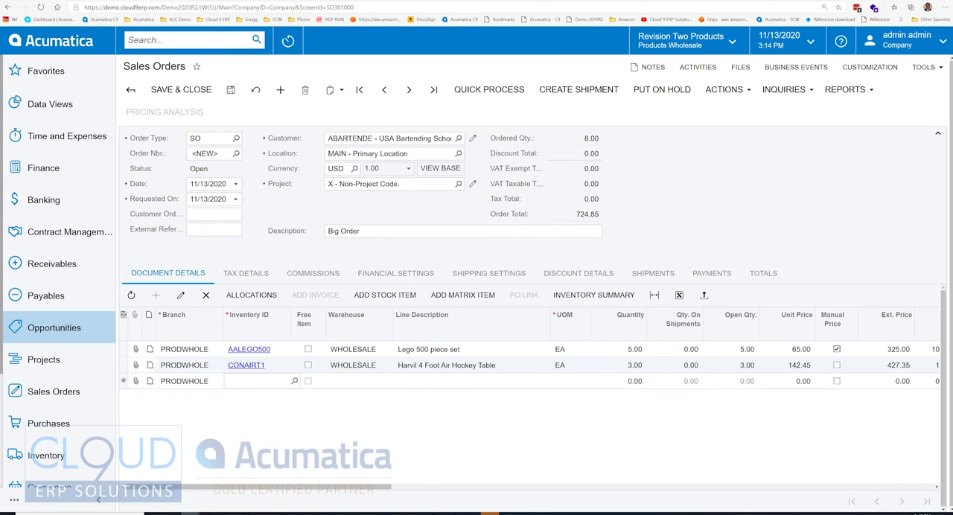
click(257, 381)
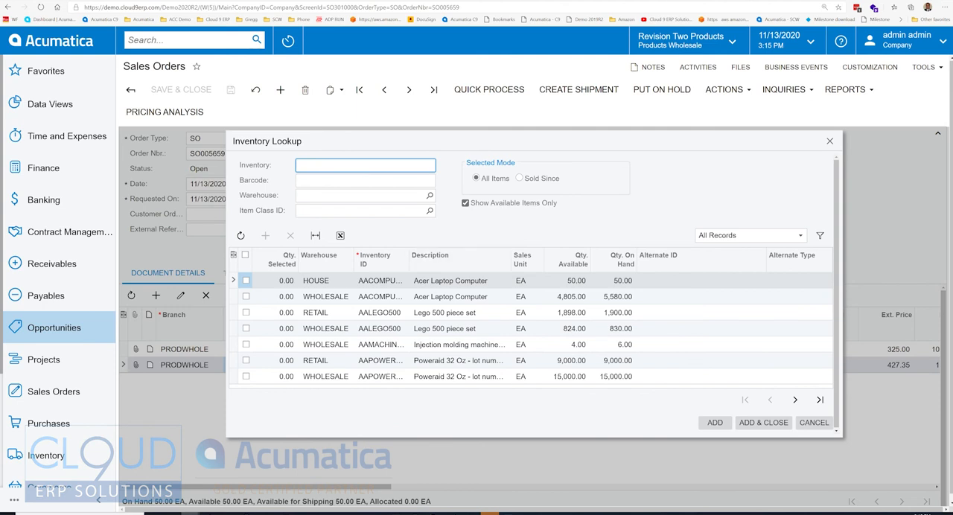
Search Inventory Lookup for 'mach' and filter it to items sold since a date
text(mach)
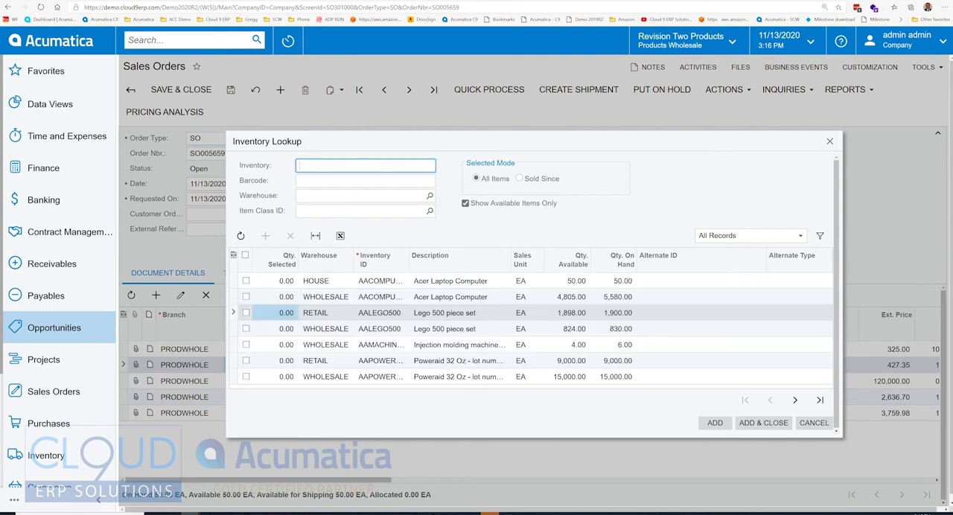
click(518, 179)
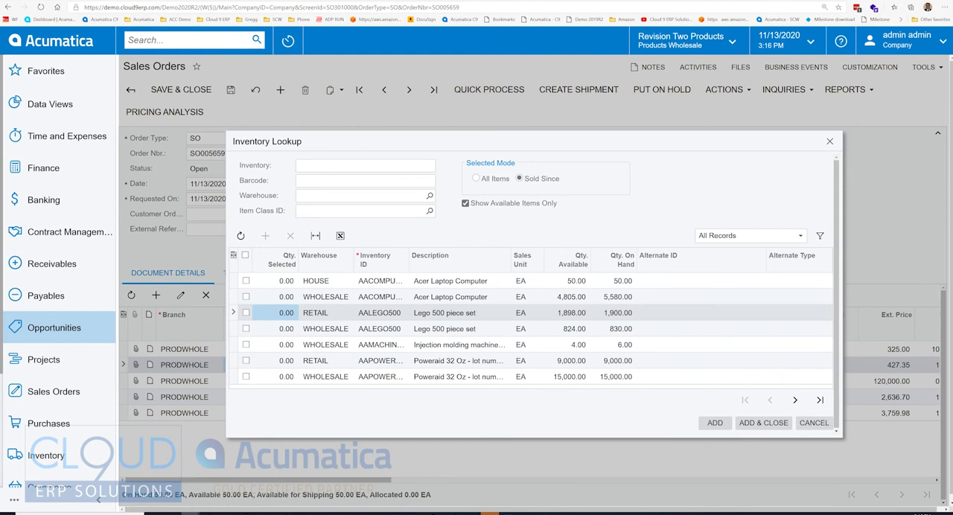
click(518, 179)
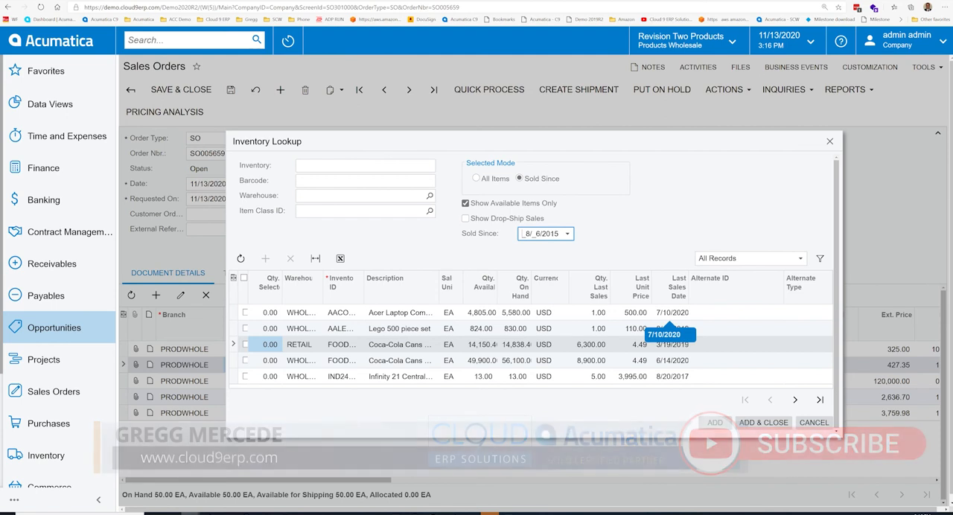
mouse_move(399, 313)
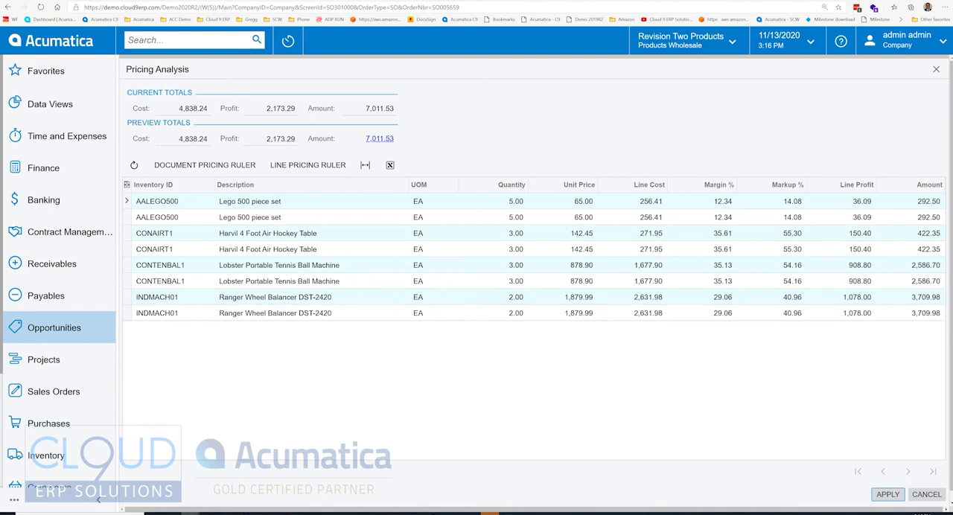
Lower the second Lego row's markup to 5.27%, dropping its unit price to 59.88
click(578, 218)
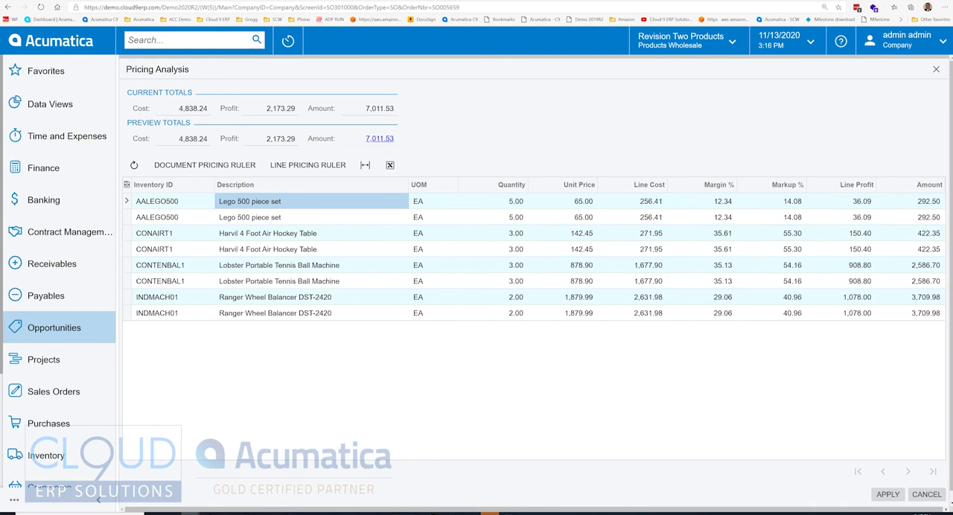
click(649, 201)
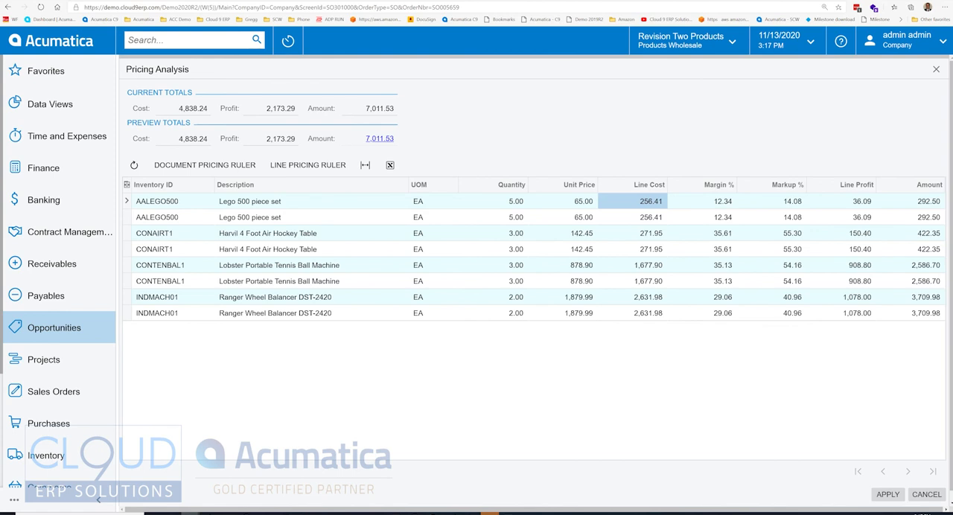
click(720, 217)
text(5)
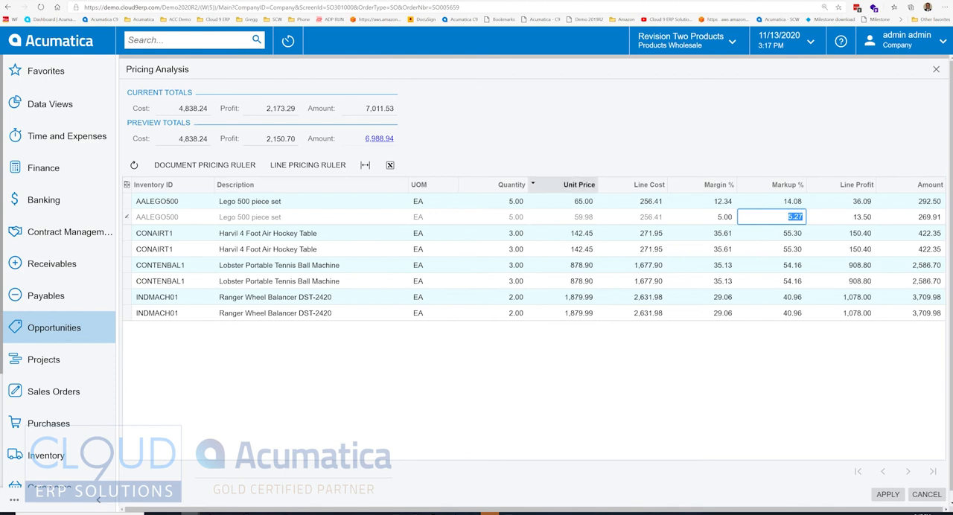
click(307, 165)
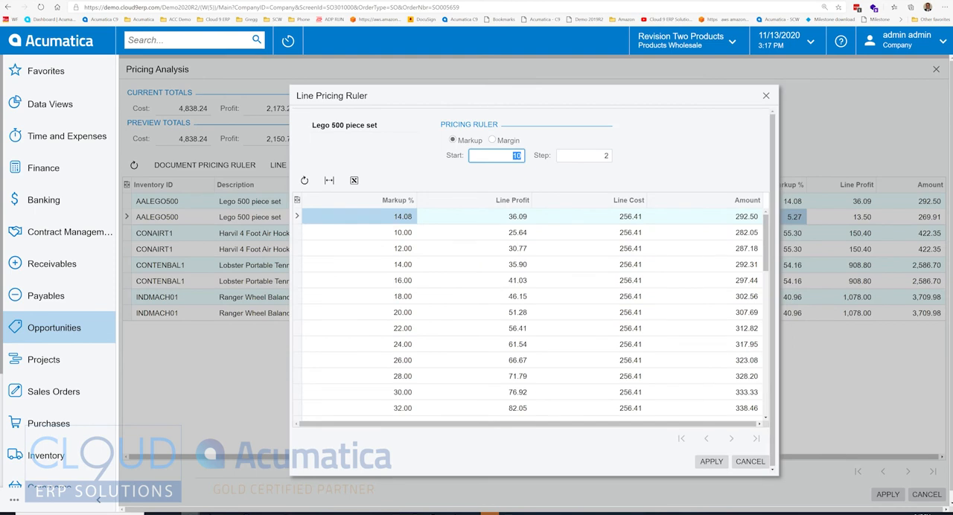
click(402, 313)
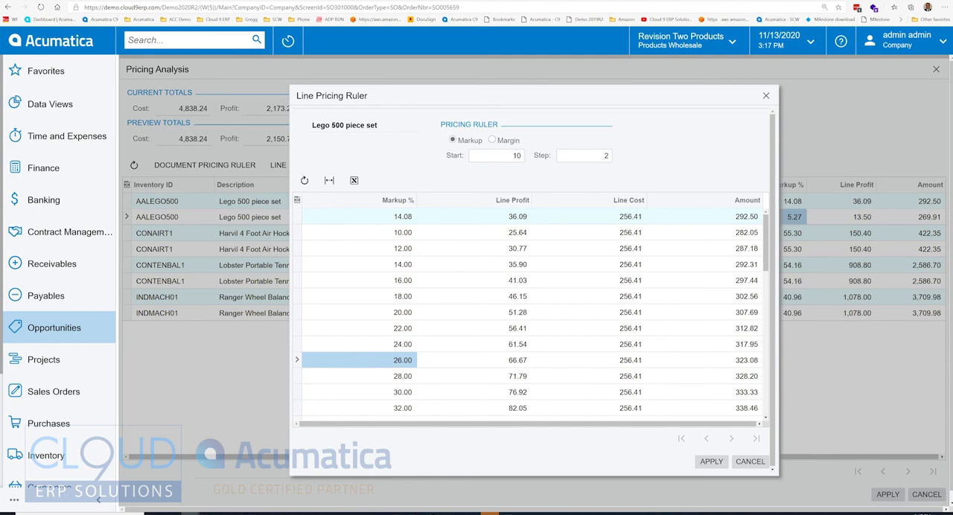
click(584, 155)
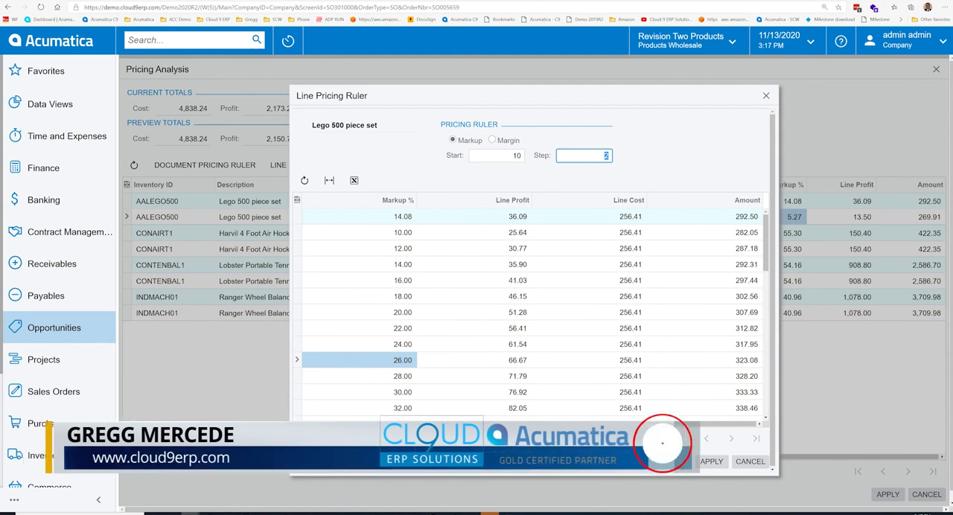
click(765, 95)
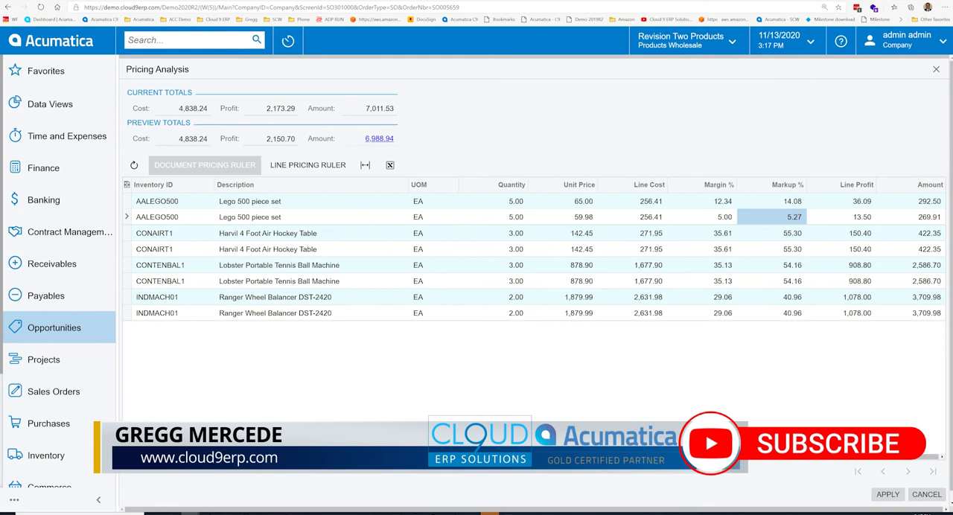
Apply the 62% markup row from the Document Pricing Ruler to the whole order
click(204, 165)
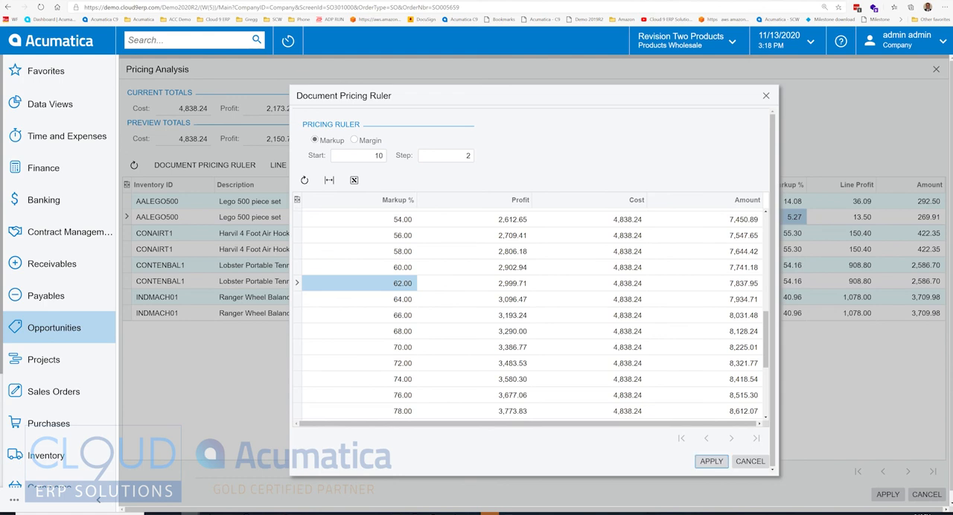
click(710, 462)
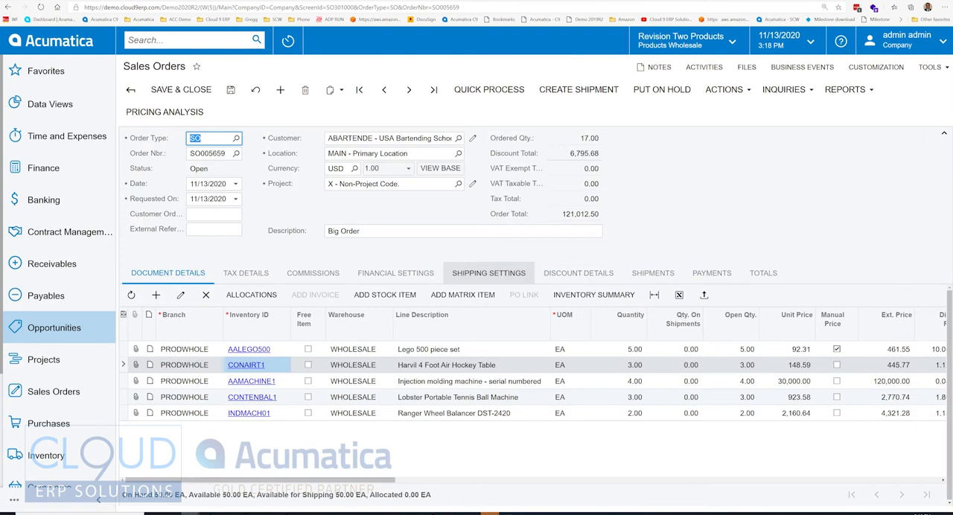
Save the repriced order and preview the Print Sales Order/Quote report for SO005659
click(593, 295)
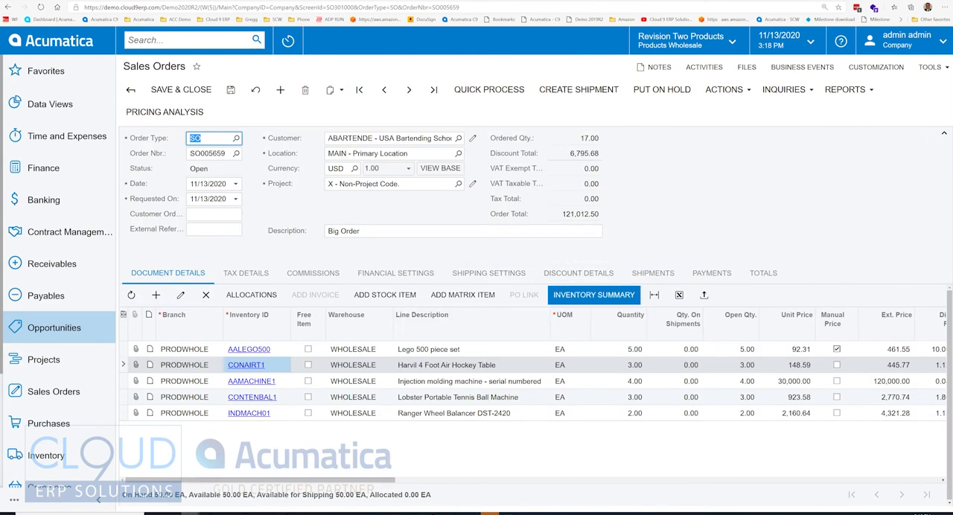
click(592, 294)
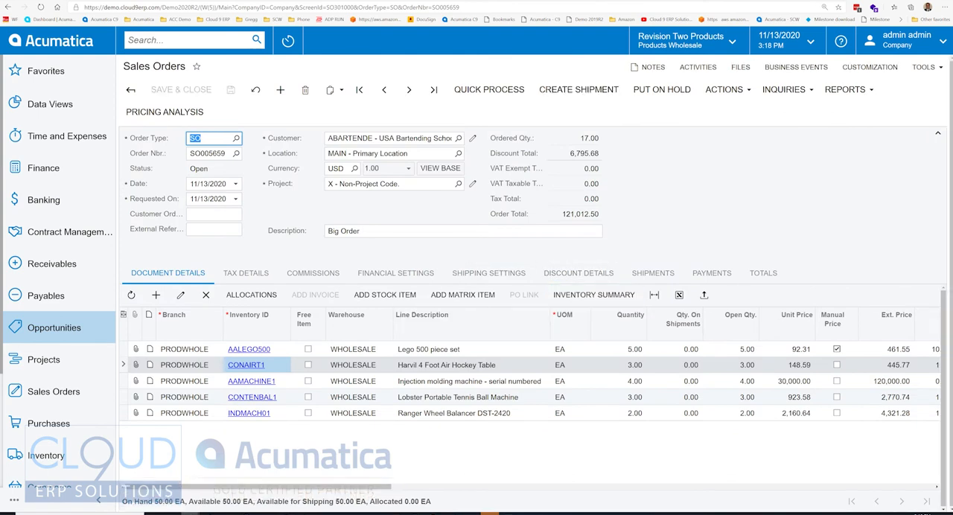
click(846, 89)
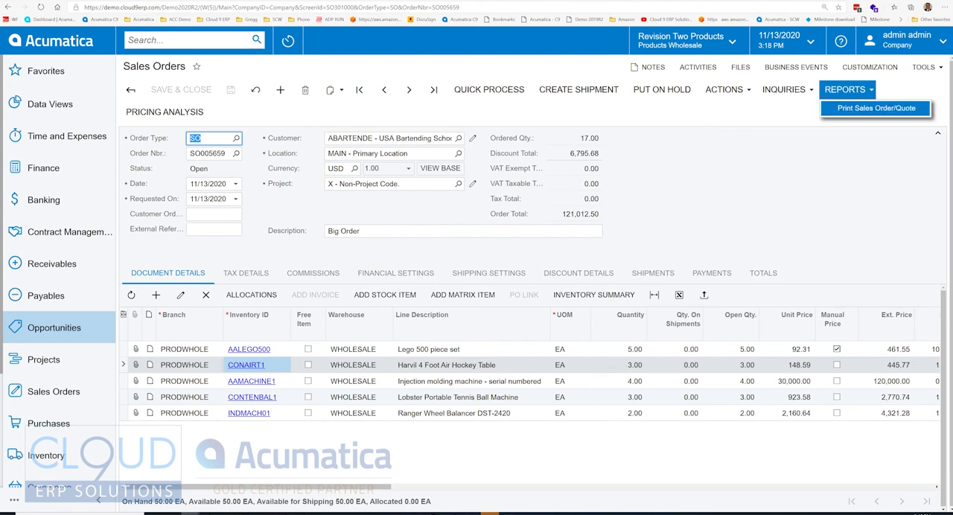
click(875, 107)
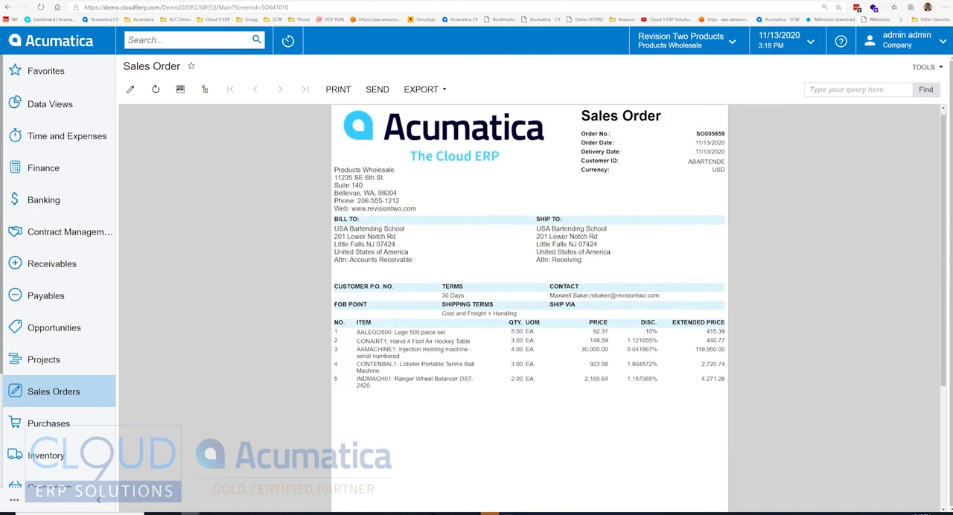
Send the SO005659 report as an email attachment to the customer and return to the order
click(421, 90)
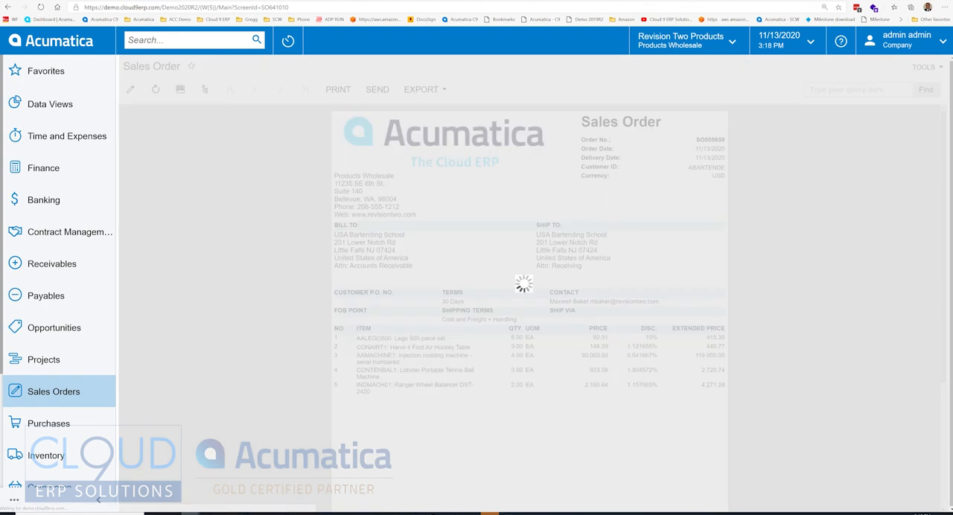
click(377, 90)
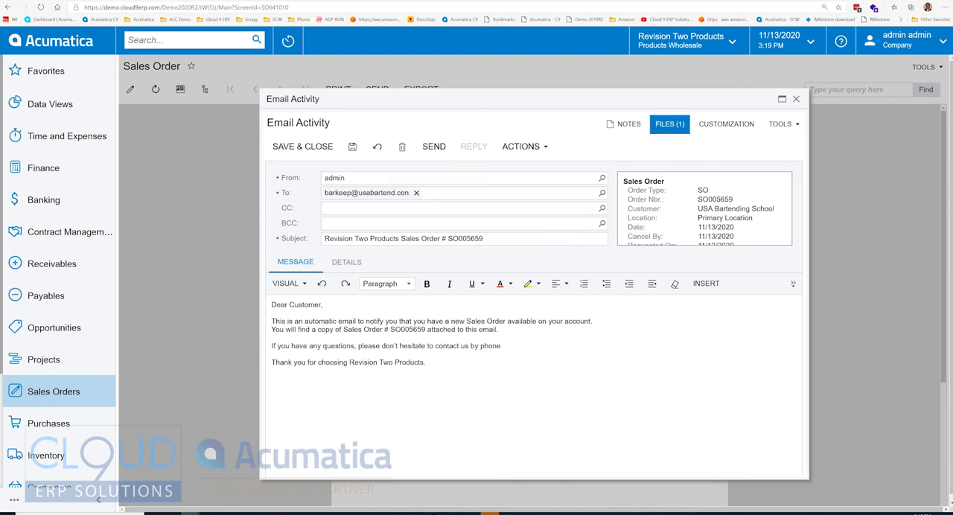
click(433, 146)
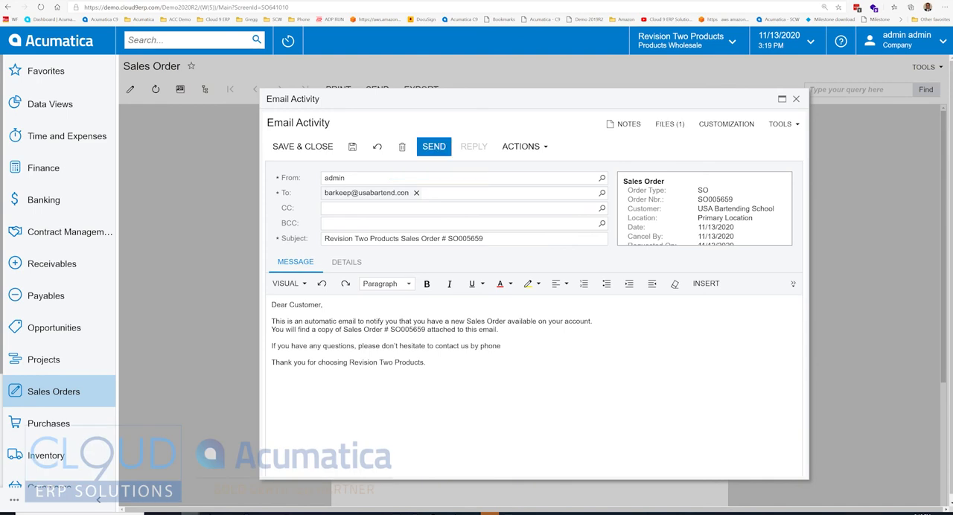
click(795, 98)
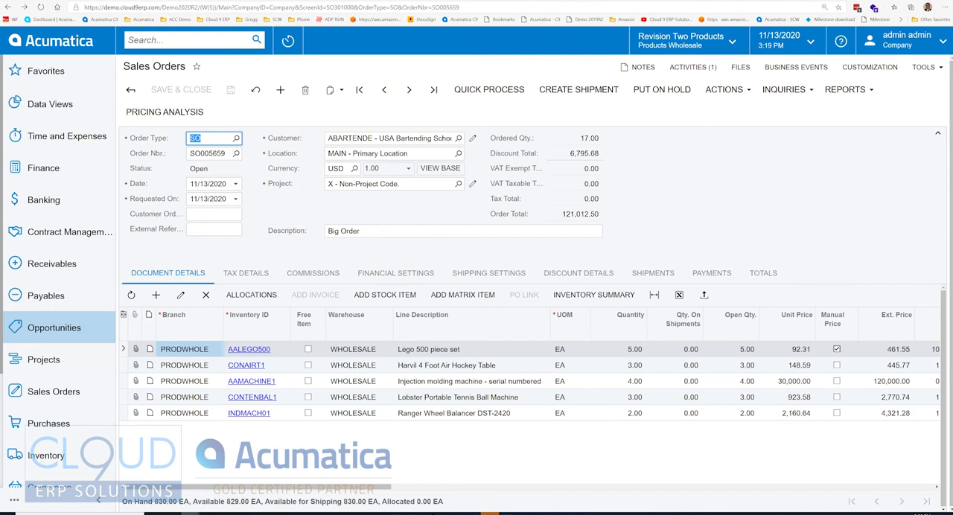
Review Shipping Settings, leaving the Shipping Rule at Back Order Allowed
click(488, 274)
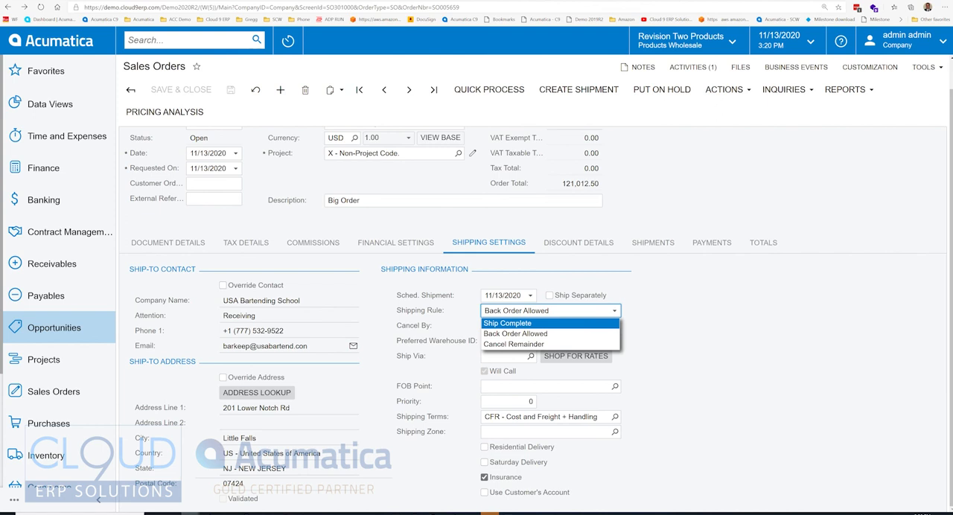
mouse_move(514, 344)
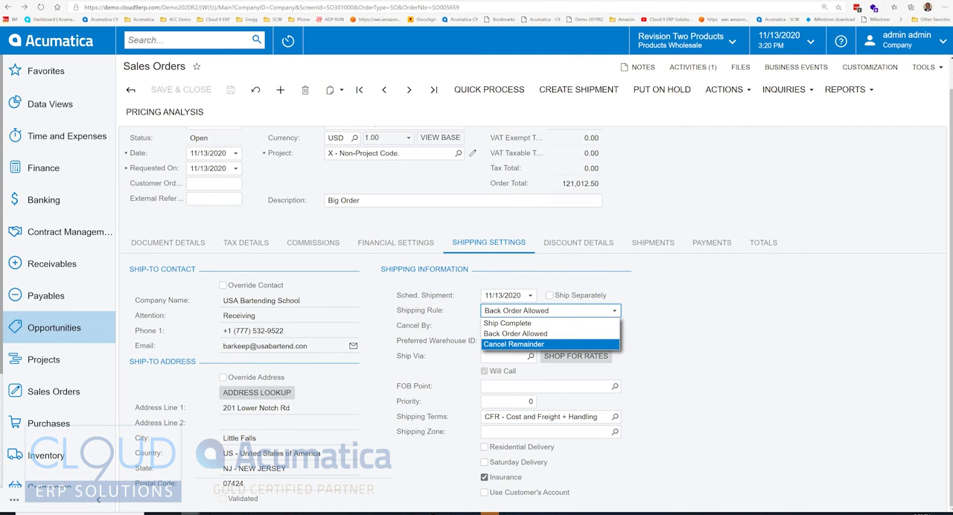
mouse_move(515, 334)
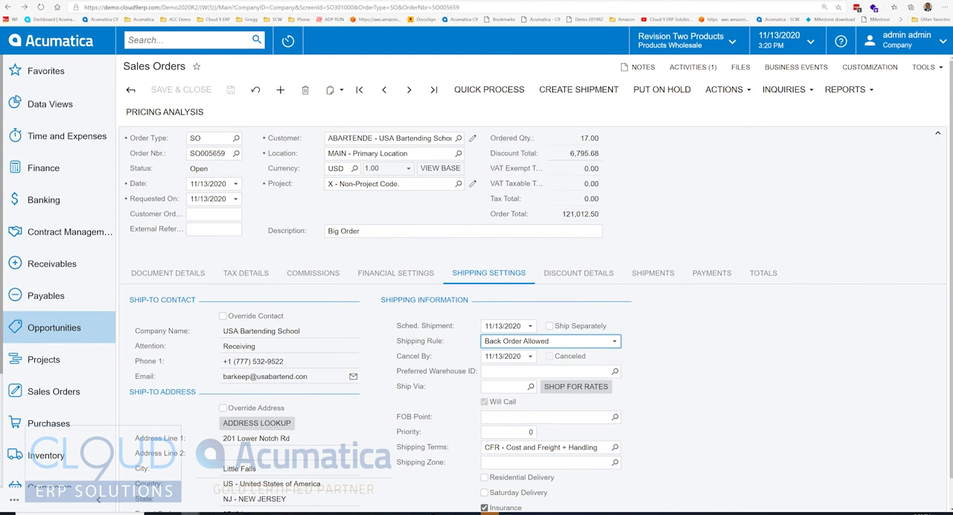
scroll(down, 3)
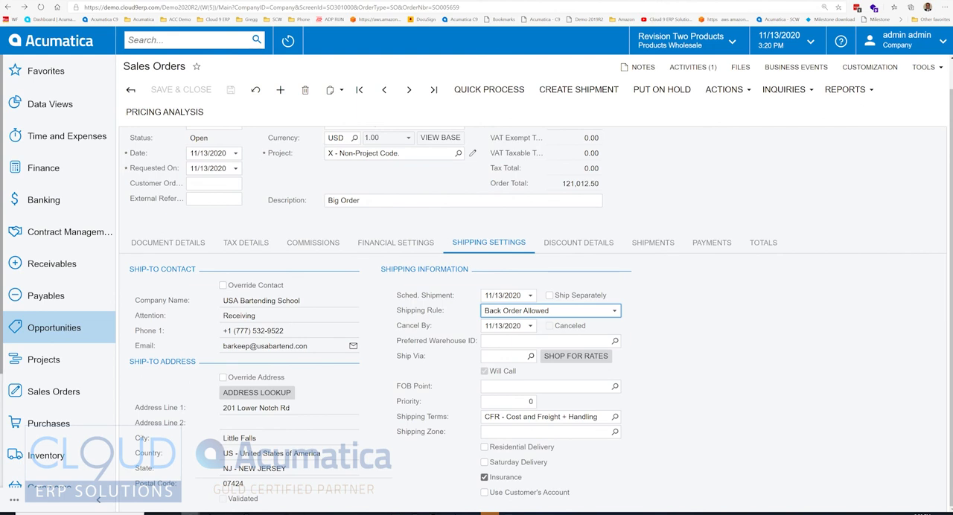
In Shop for Rates, manually pack the order in a MEDIUM box shipping from WHOLESALE
click(575, 355)
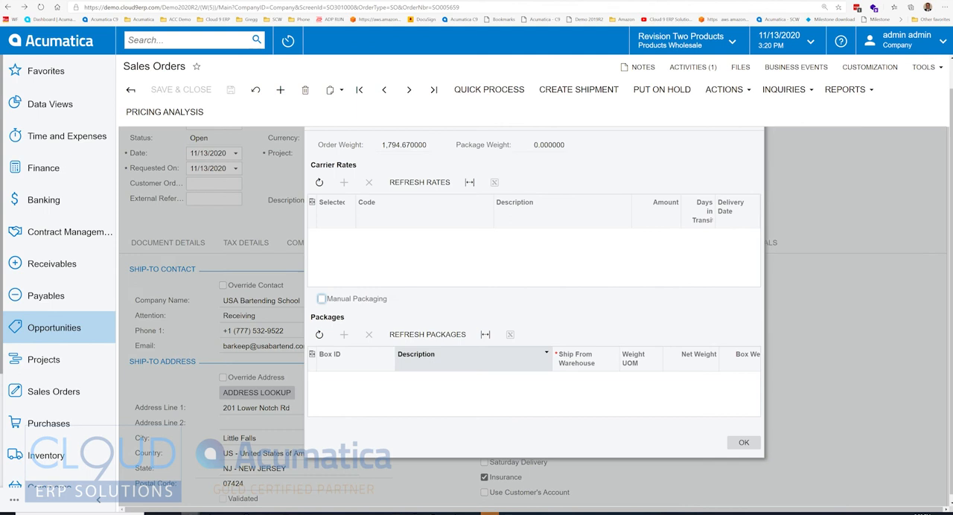
click(322, 298)
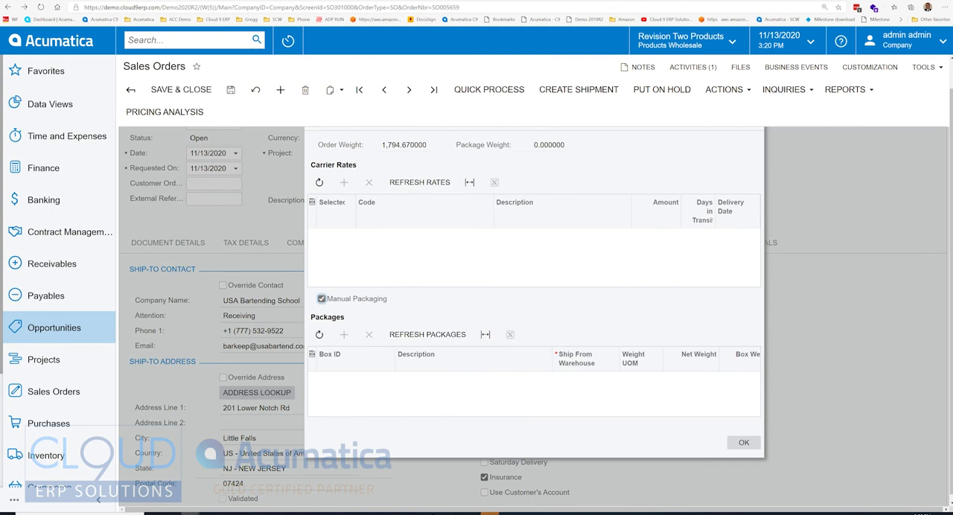
click(344, 333)
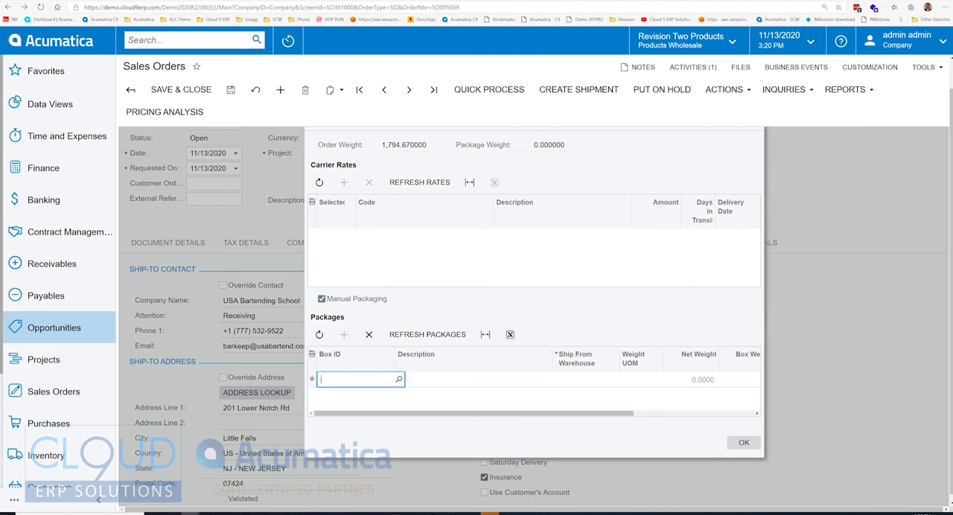
text(MEDIUM)
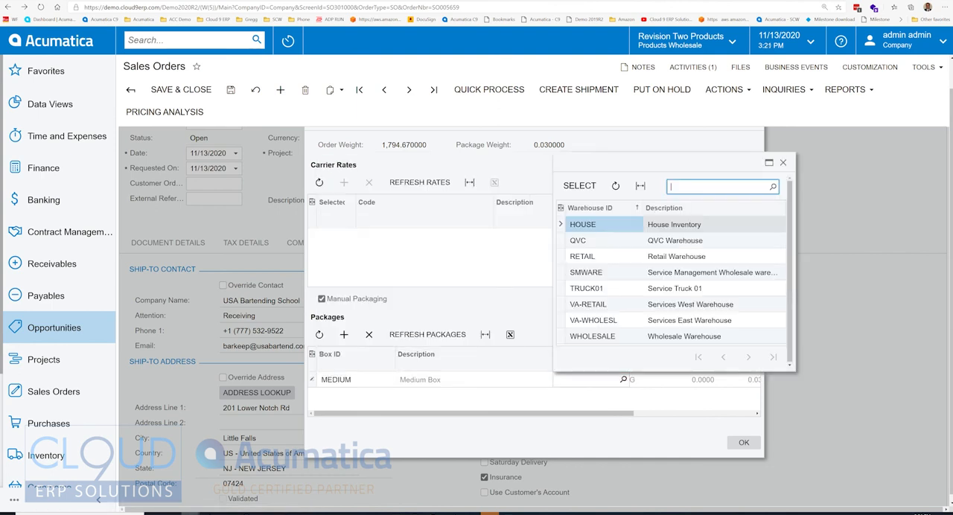
click(592, 337)
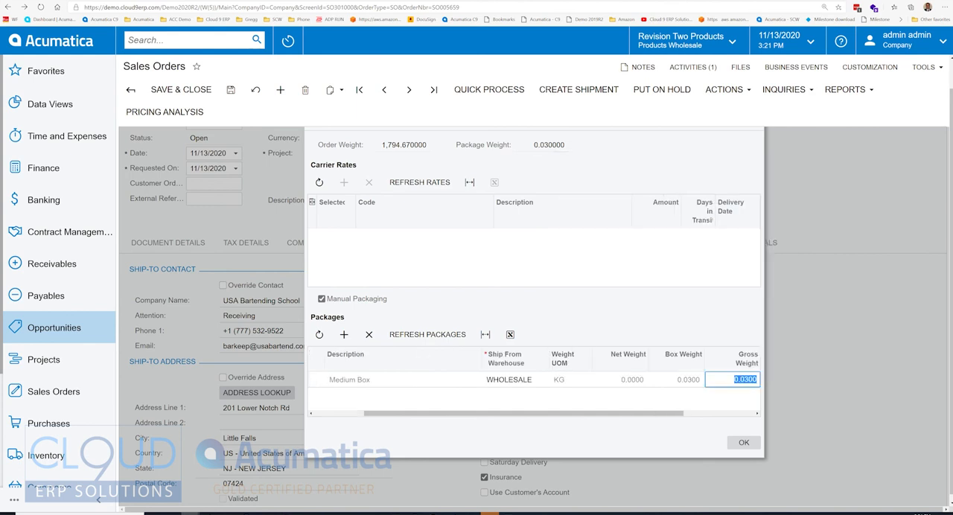
scroll(right, 3)
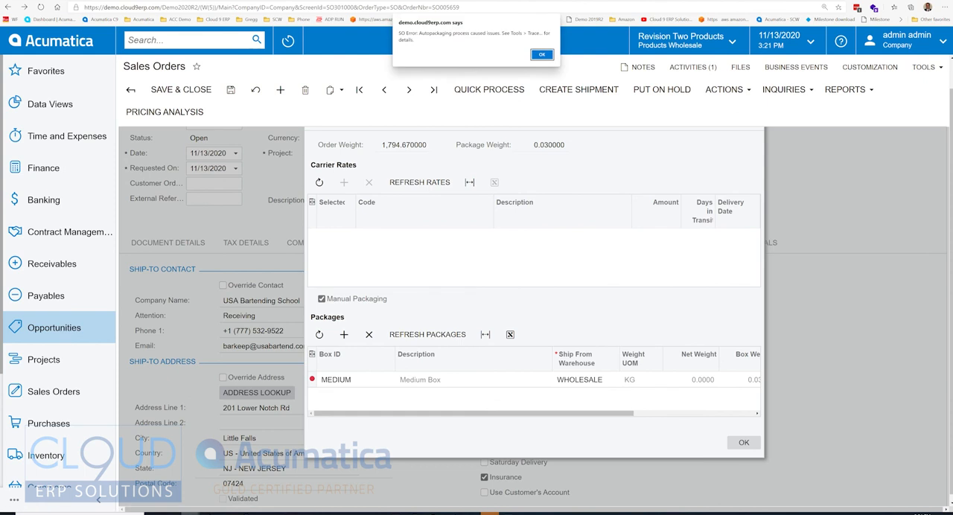
Refresh rates and apply FEDEX1 Standard Overnight at 303.10 to the order
click(542, 53)
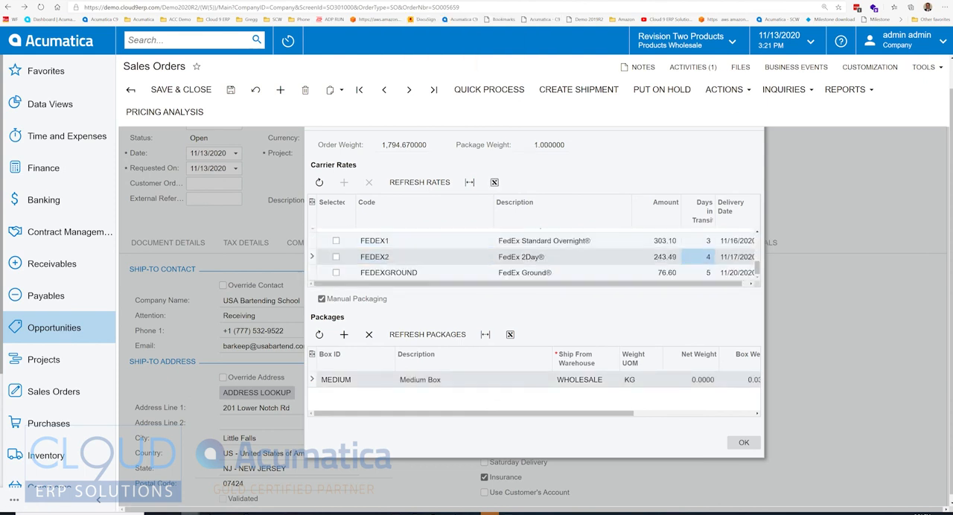
click(336, 240)
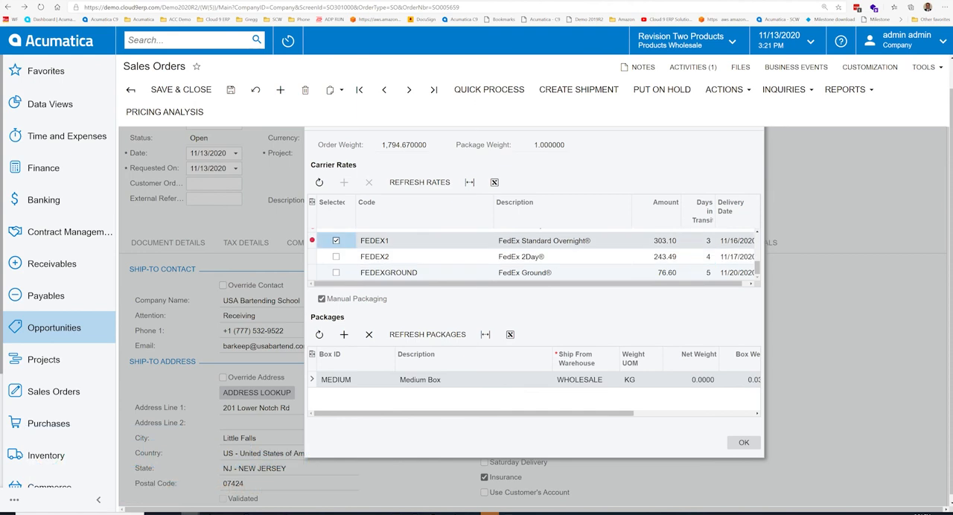
click(741, 443)
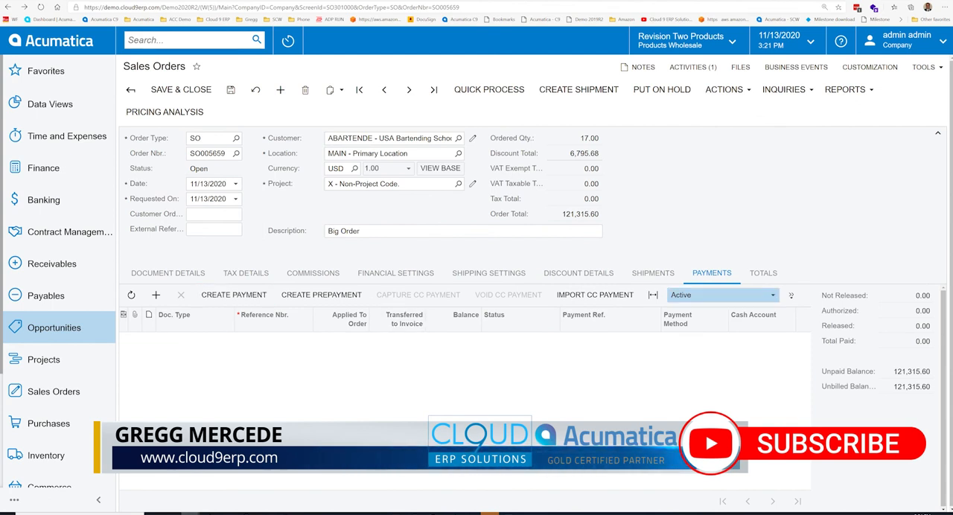
Create a VISATOK payment of 121,315.60, view payment 003022, and return to the order lines
click(232, 295)
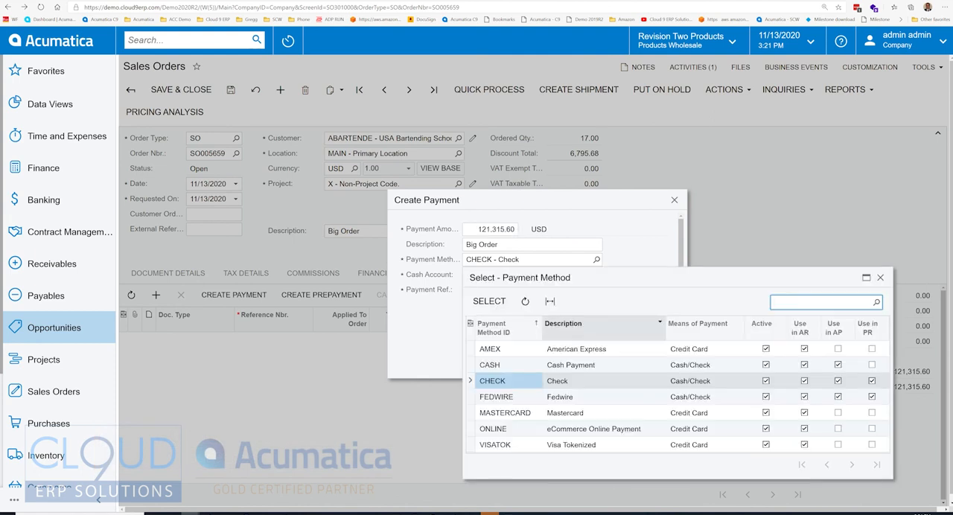
click(493, 444)
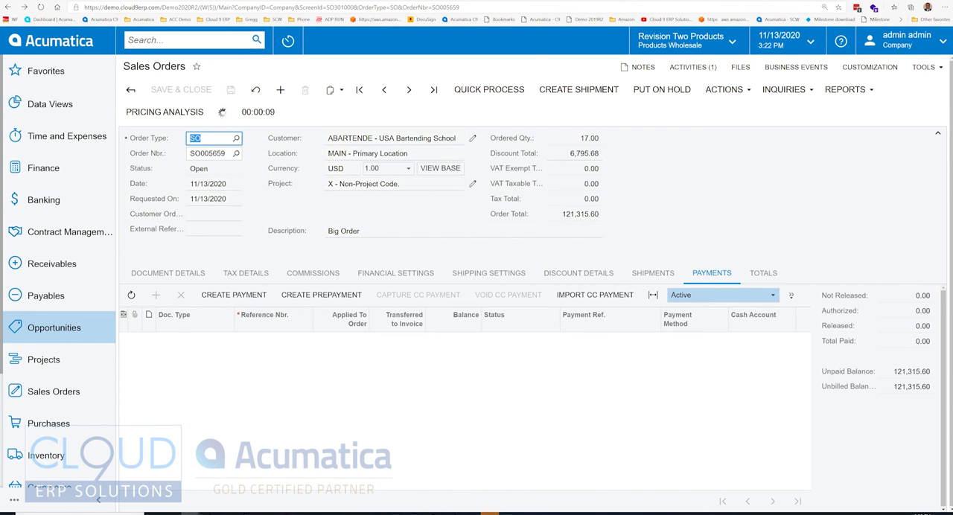
click(233, 295)
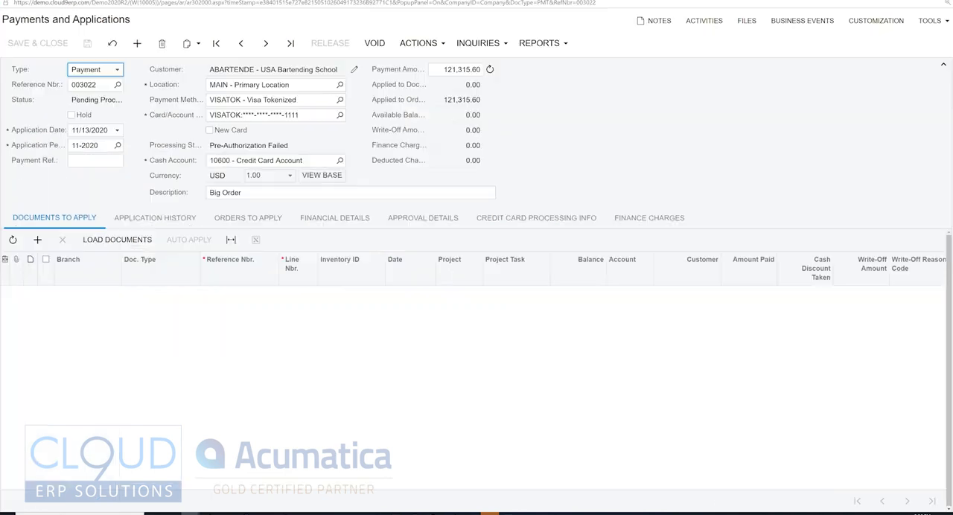
click(536, 218)
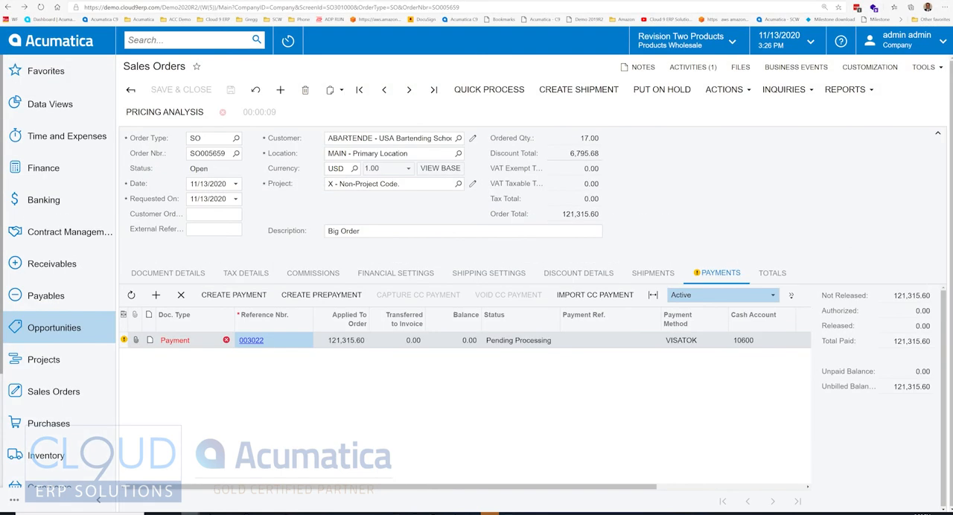
click(167, 272)
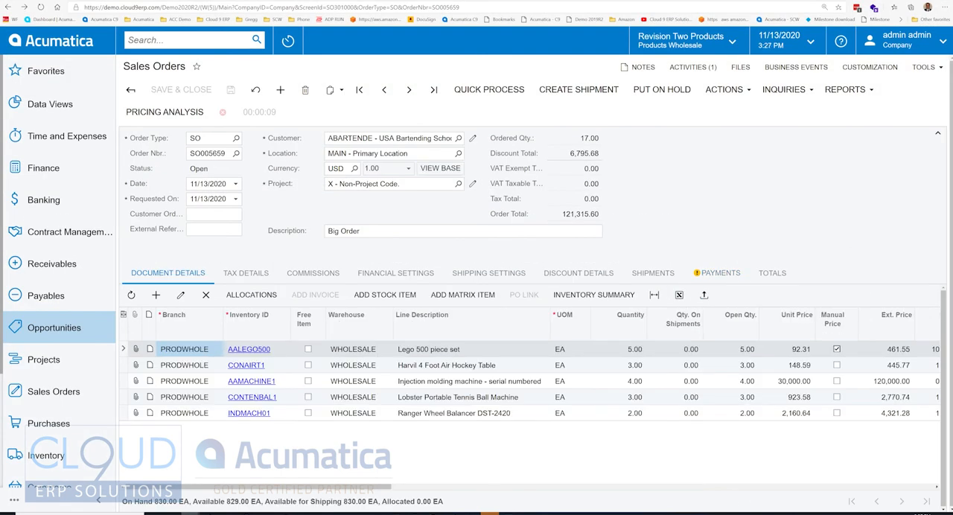